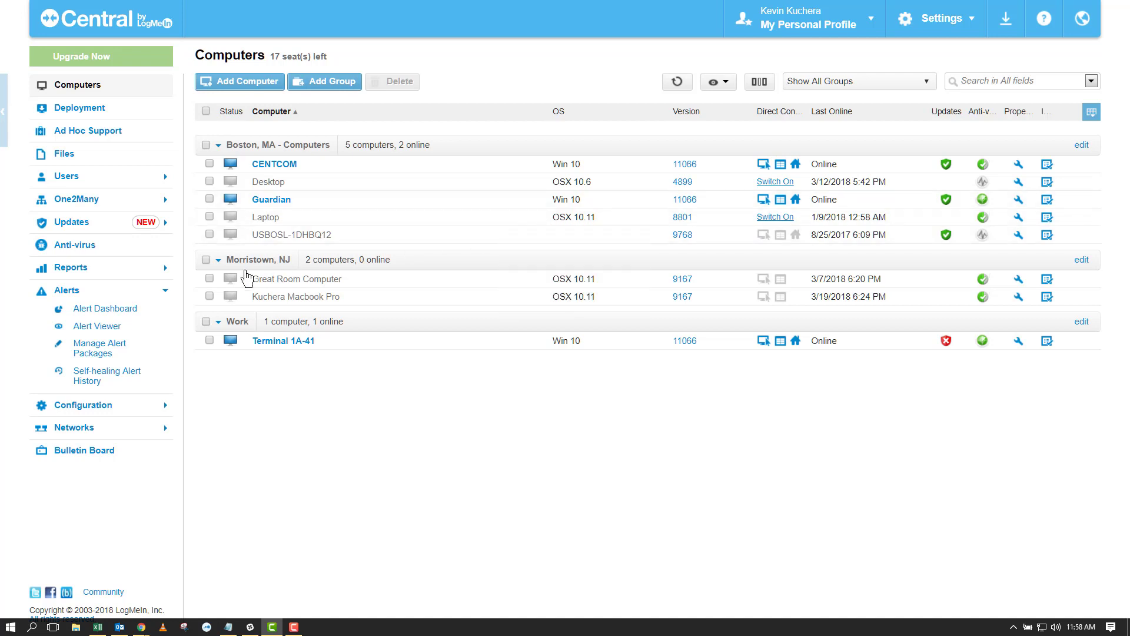
mouse_move(99, 297)
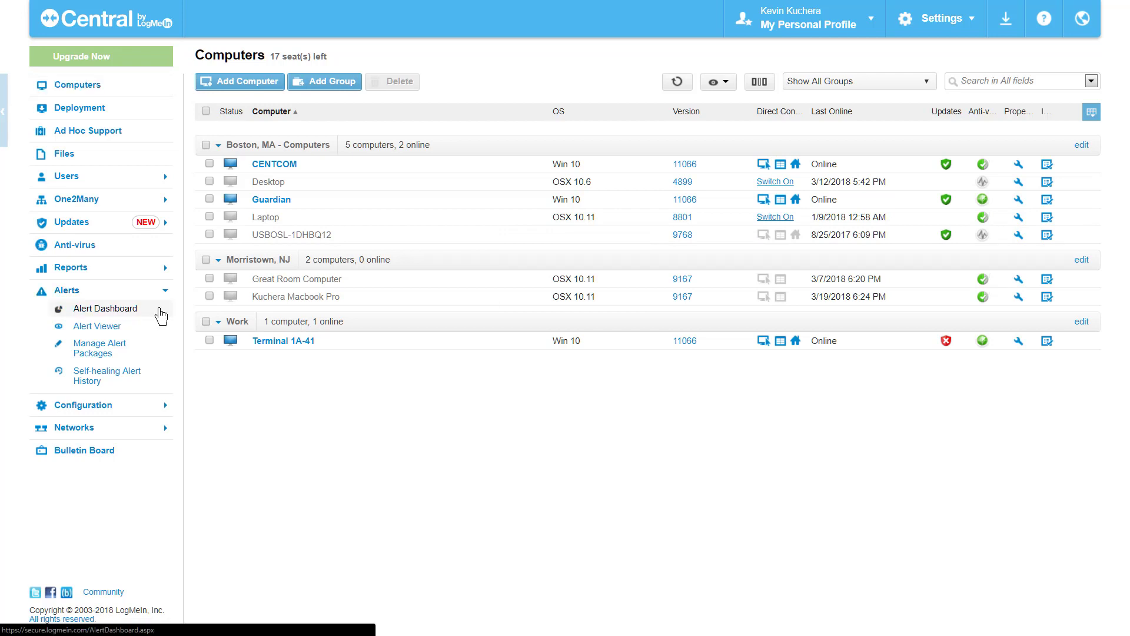
Show the Alert Dashboard with its unacknowledged and top alert charts
left_click(105, 308)
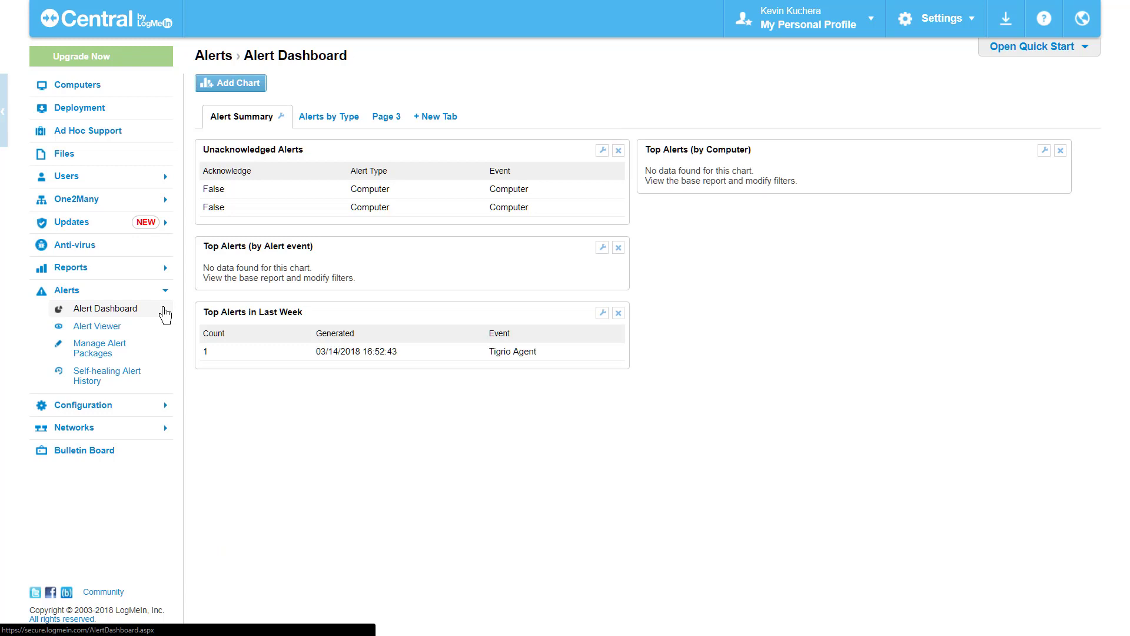
mouse_move(165, 333)
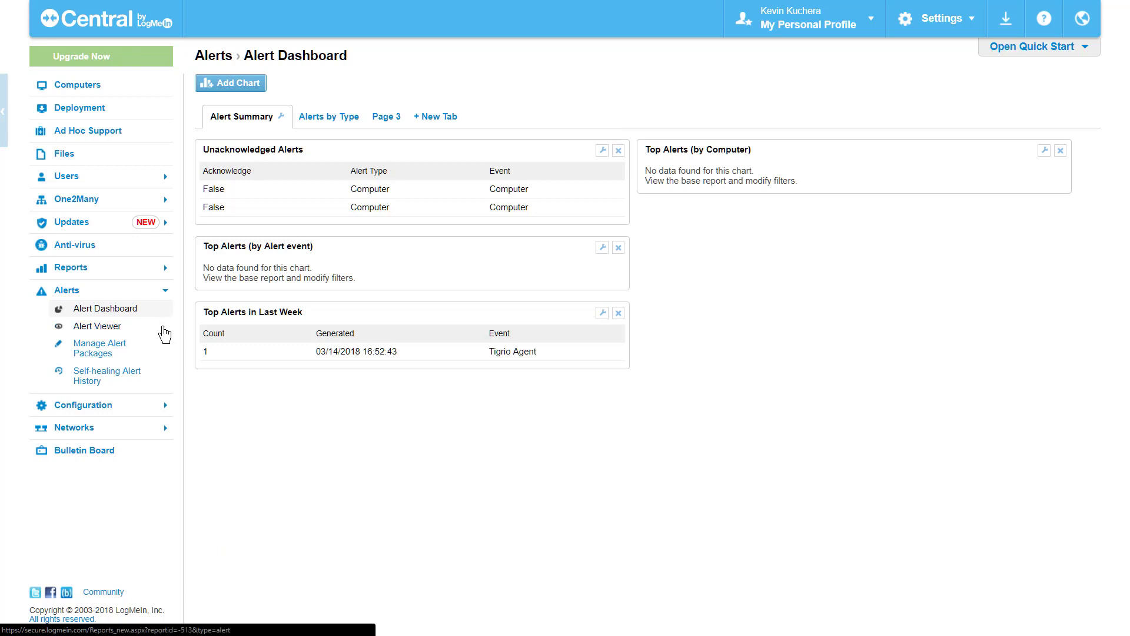
Show the Unacknowledged Alerts report in the Alert Viewer, listing the two CENTCOM alerts
left_click(96, 327)
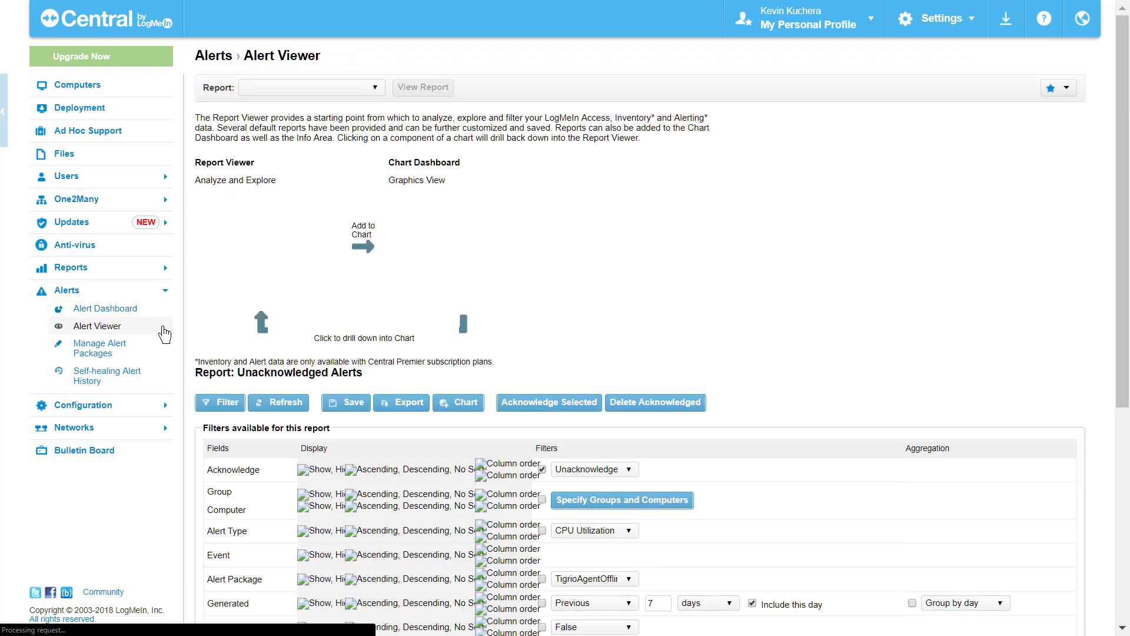
left_click(423, 87)
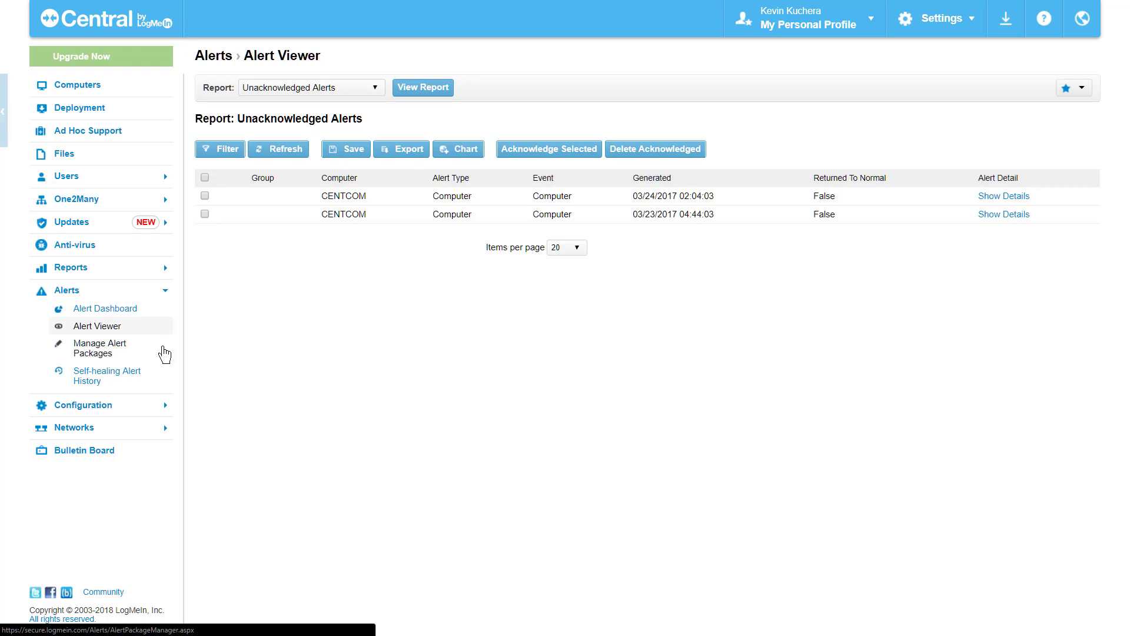
Create a new, empty alert package from the Manage Alert Packages list
left_click(102, 347)
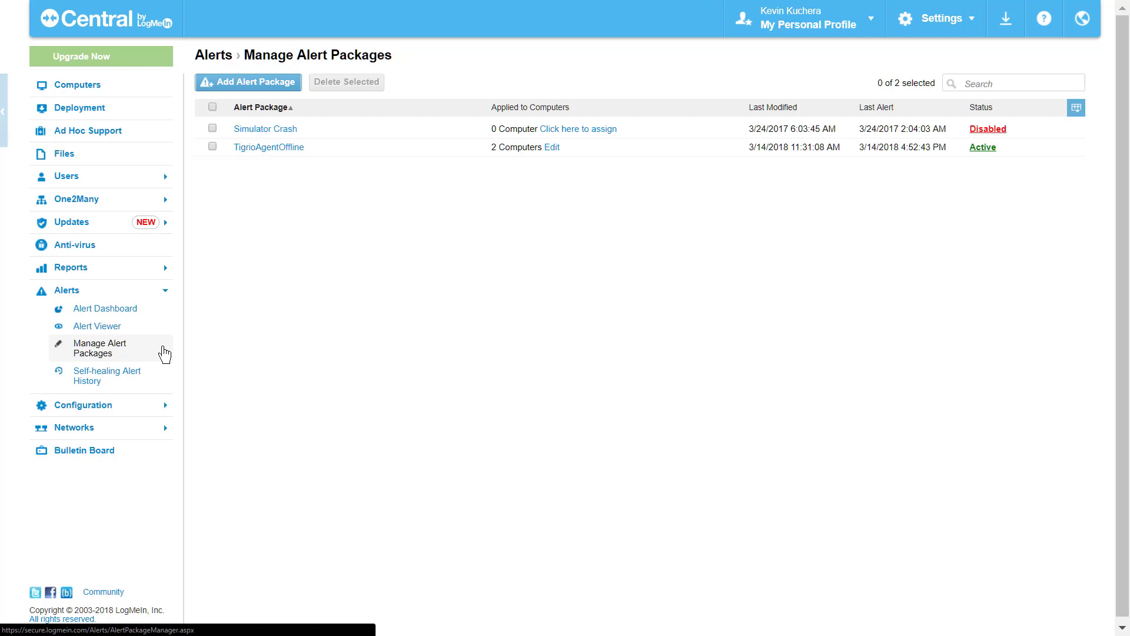
mouse_move(255, 114)
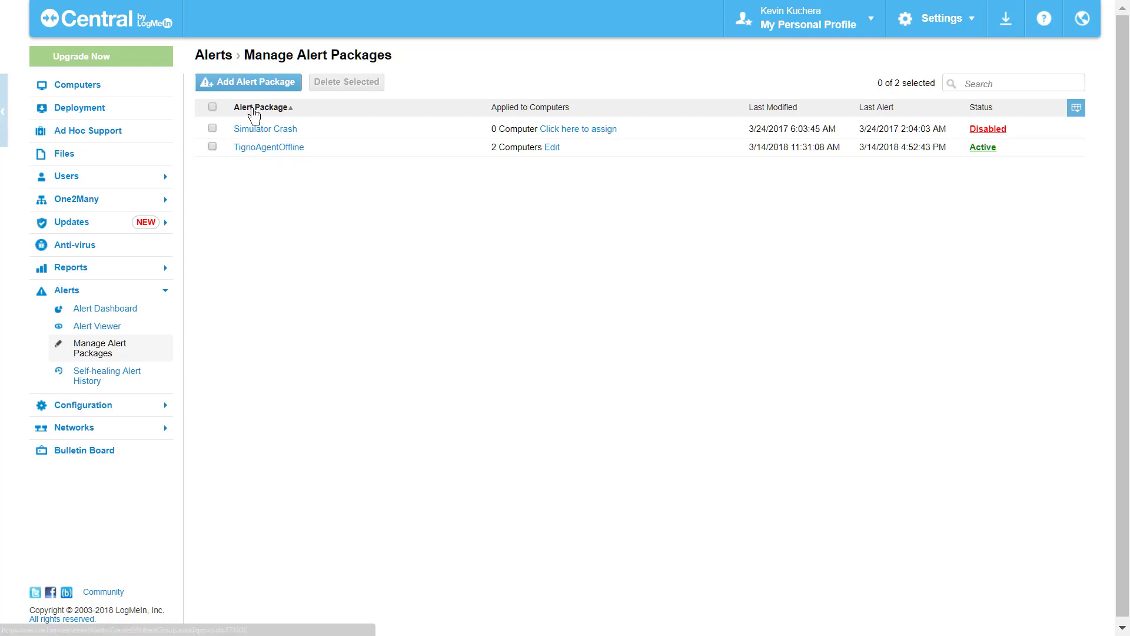
left_click(249, 81)
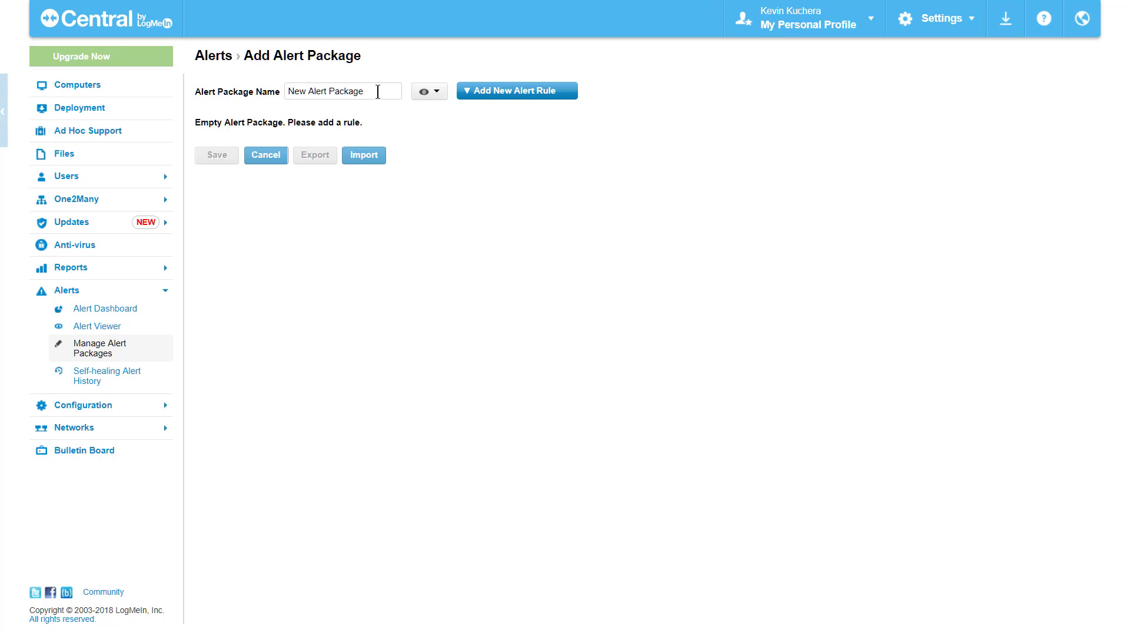
Name the package 'Standard Server Alert' and import the saved Failed Login and CPU Utilization rules
left_click(342, 90)
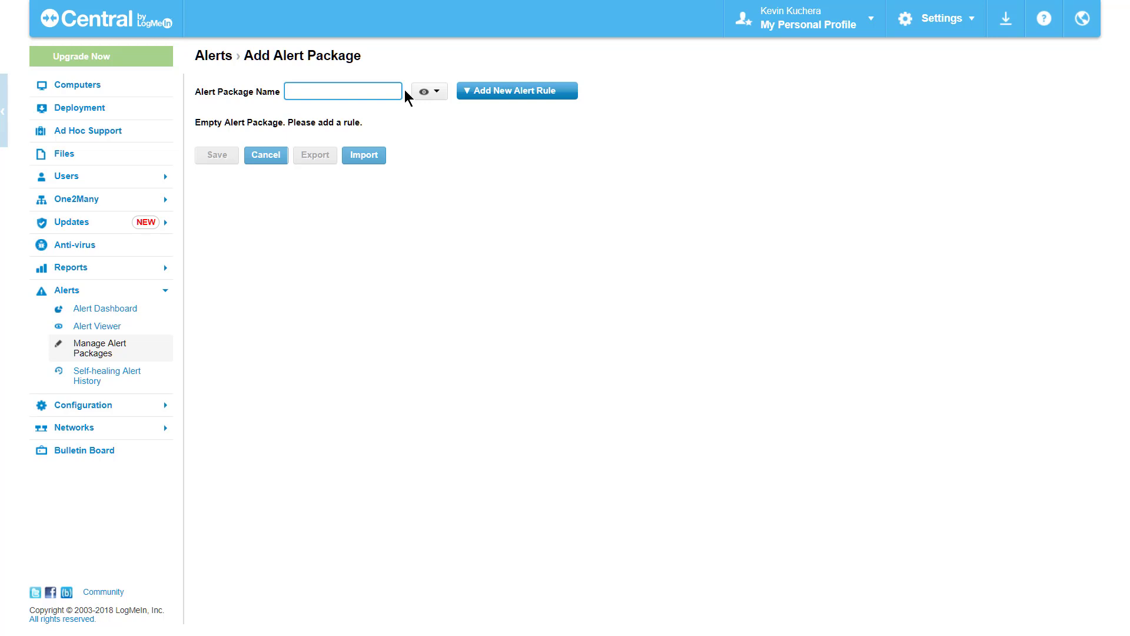
type("S")
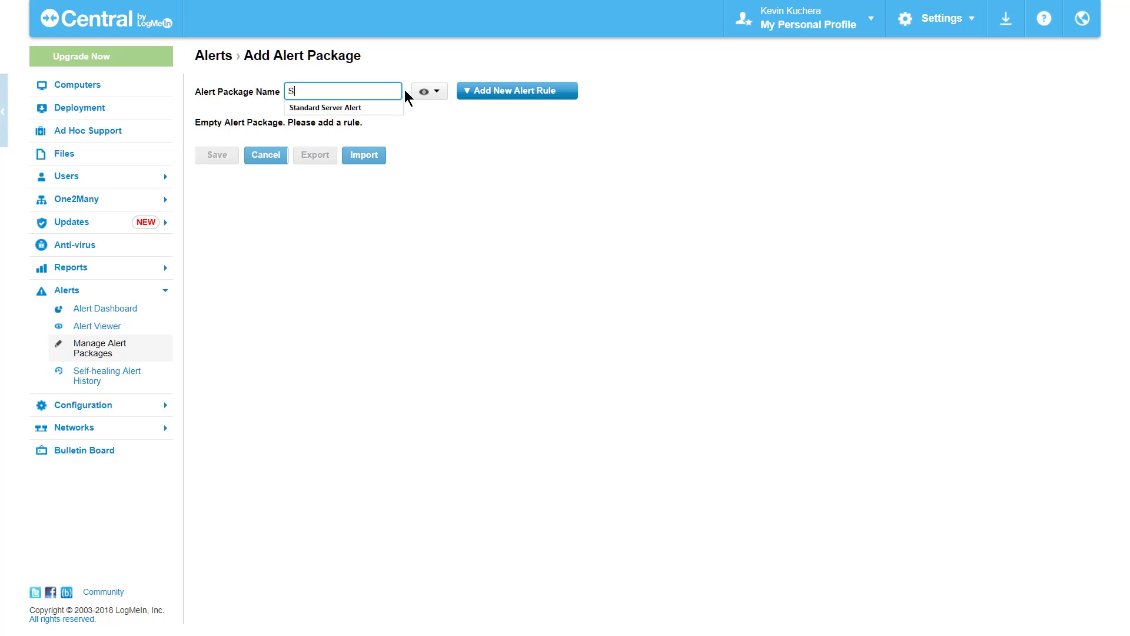
type("tandard Server Alert")
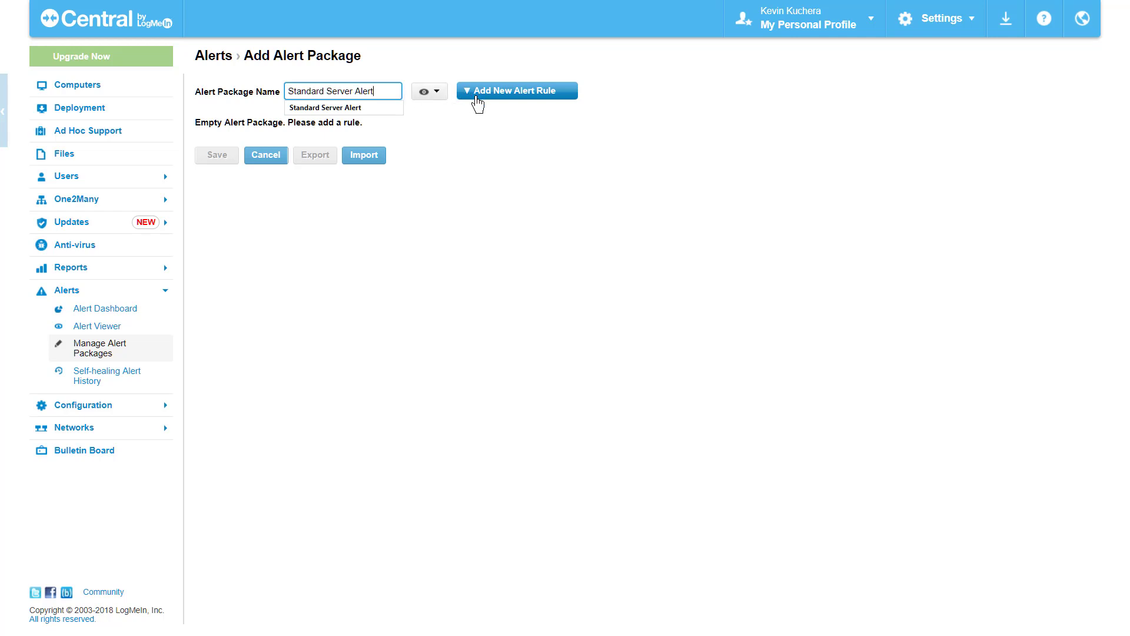
left_click(516, 90)
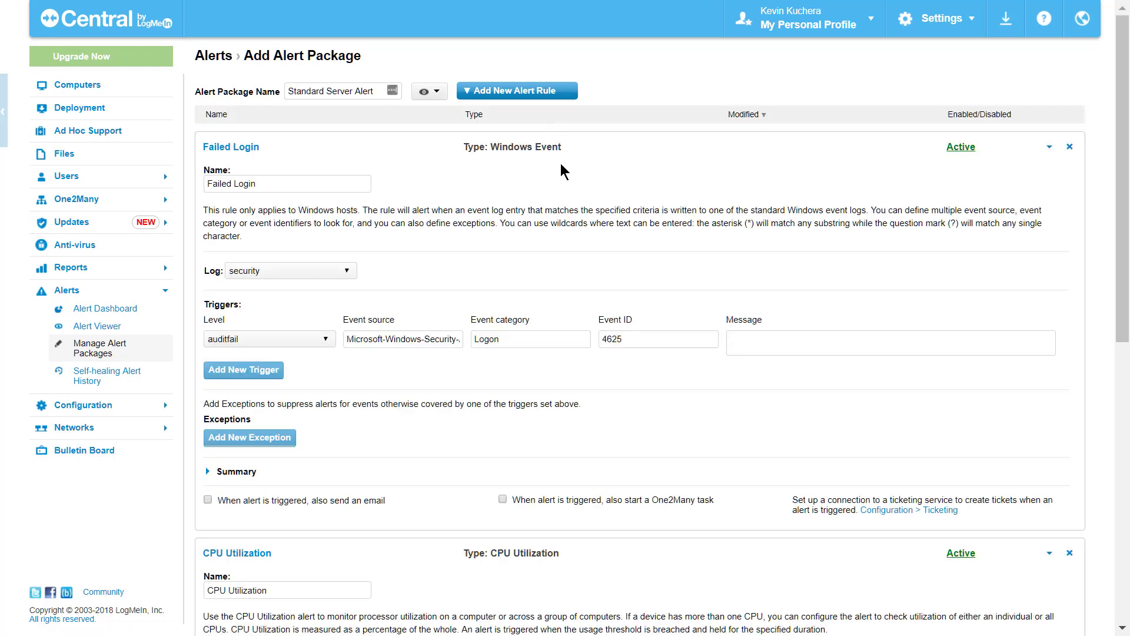
Delete the Software Inventory - Uninstalled rule from the package and confirm the deletion
scroll("down", 3)
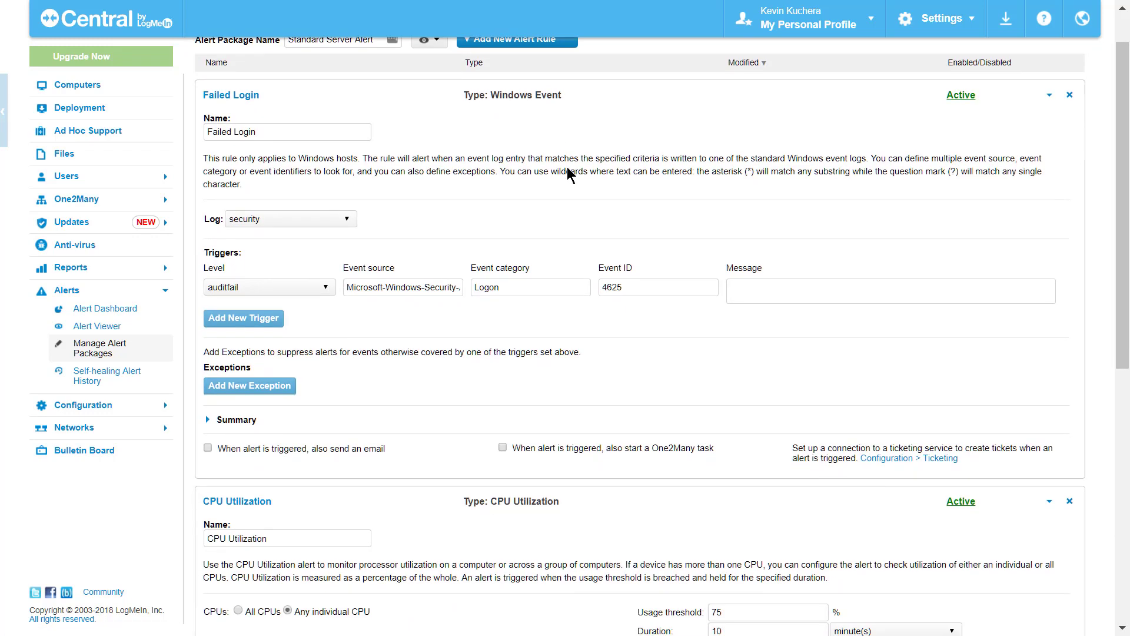
scroll("down", 3)
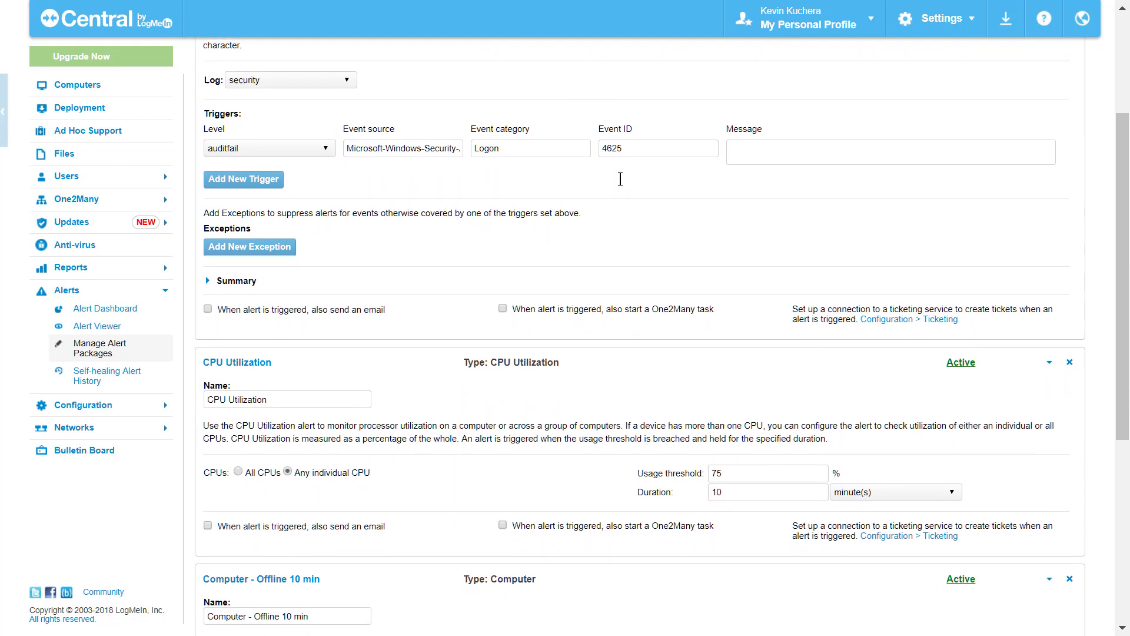
scroll("down", 3)
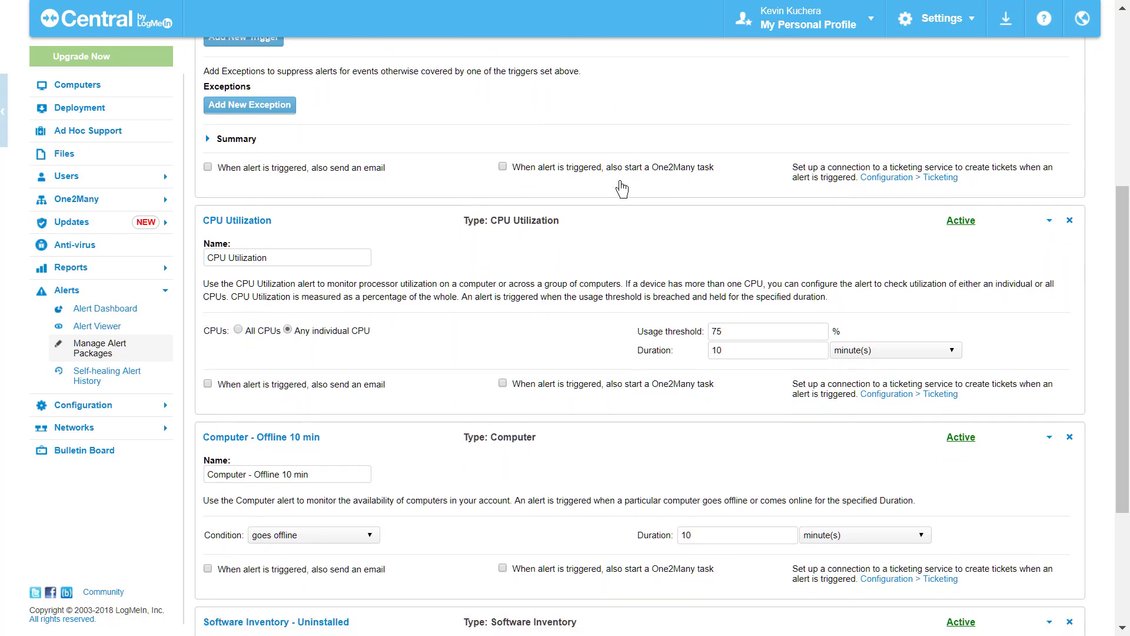
scroll("down", 3)
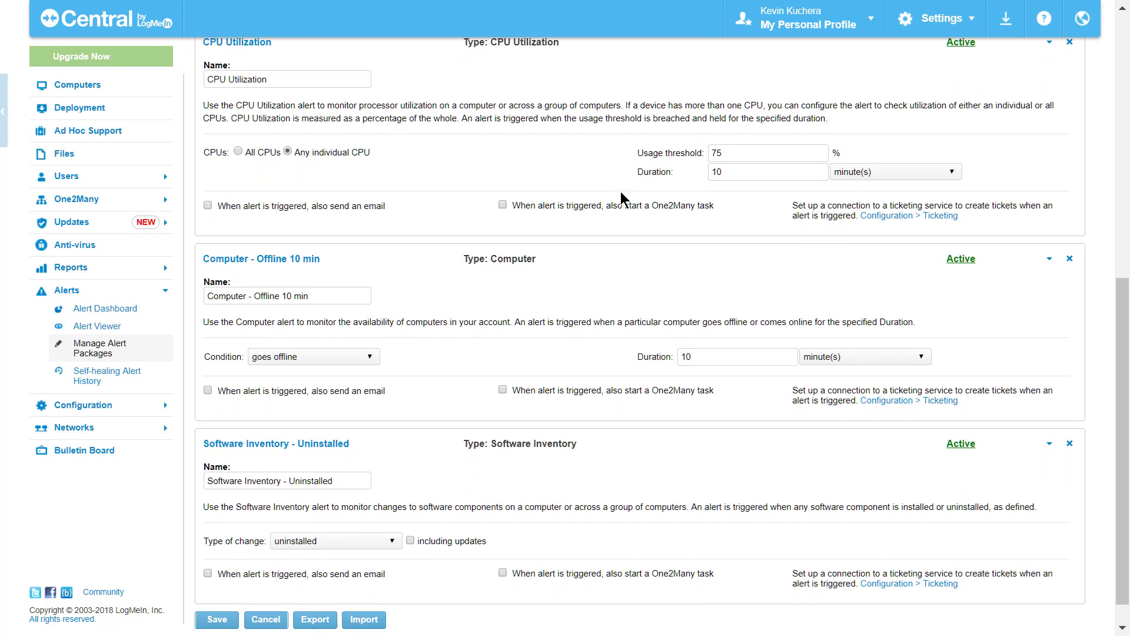
scroll("down", 3)
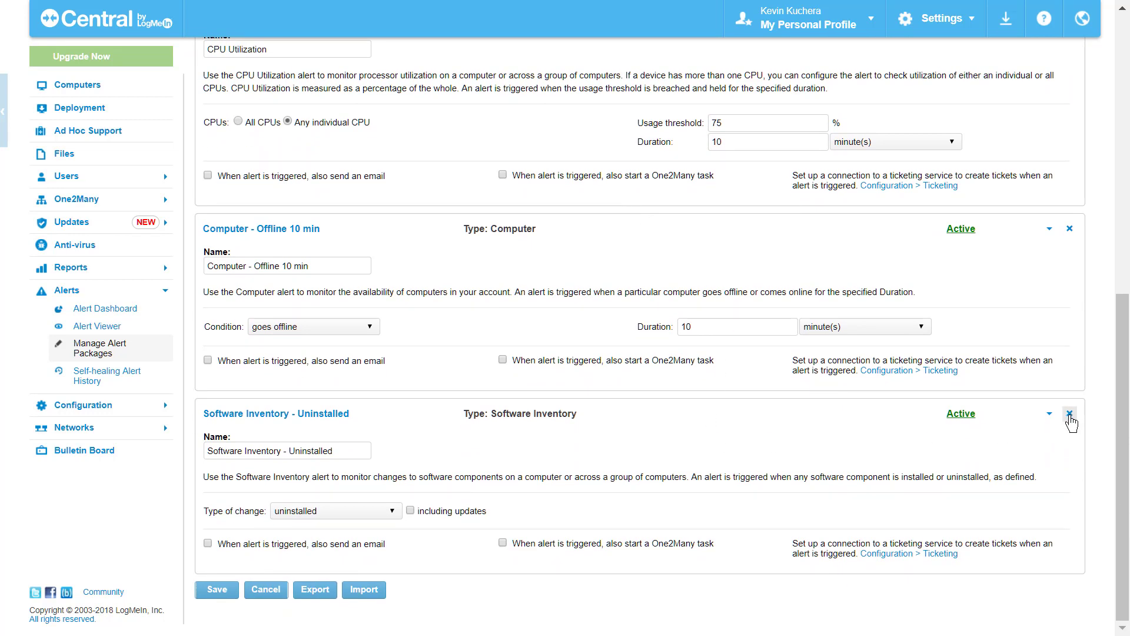
left_click(1071, 413)
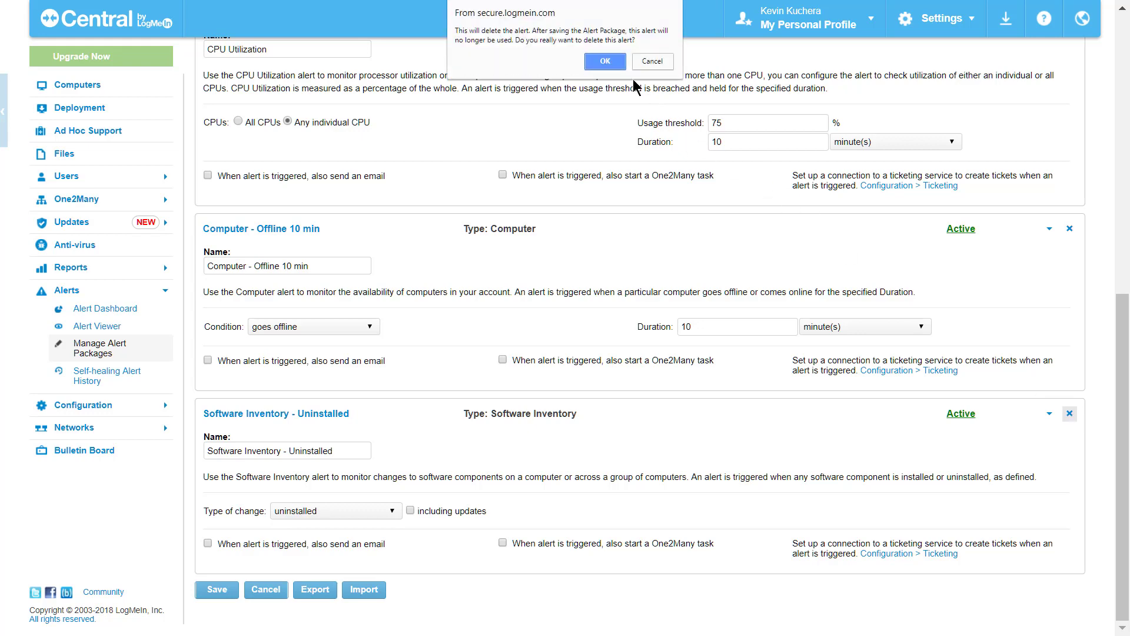
left_click(604, 60)
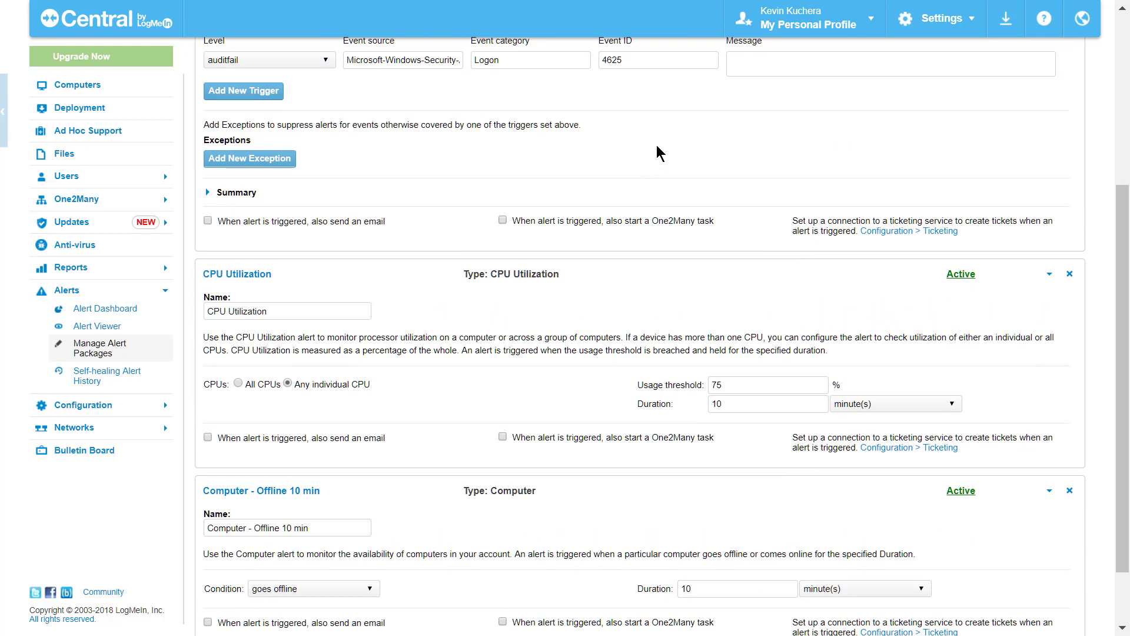
scroll("up", 3)
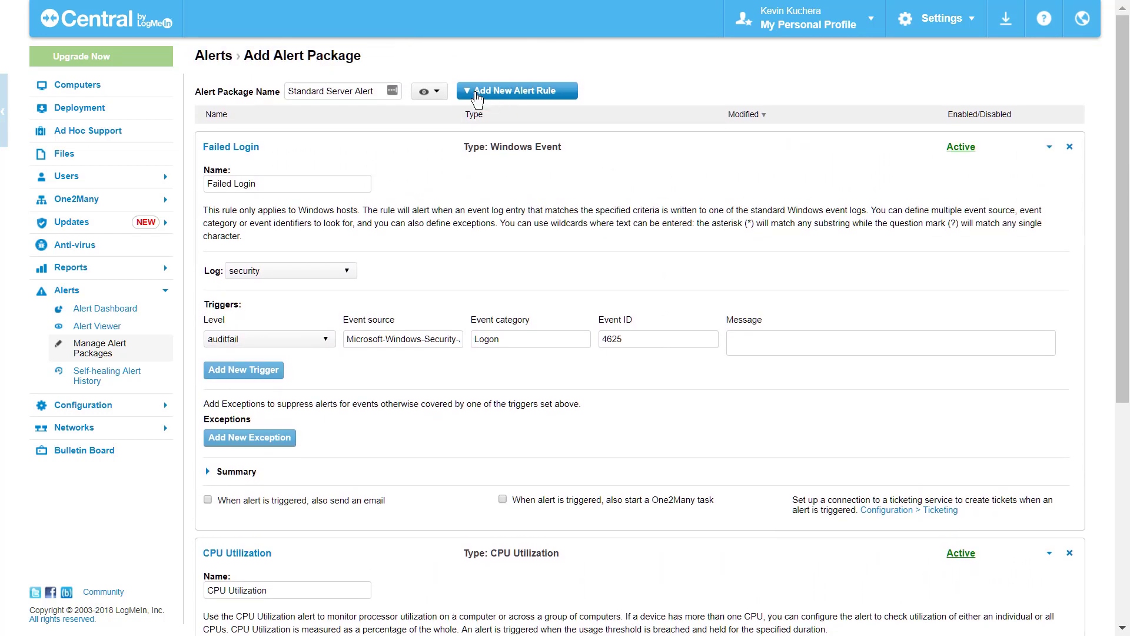
Add a Free Disk Space rule and save the Standard Server Alert package
left_click(516, 91)
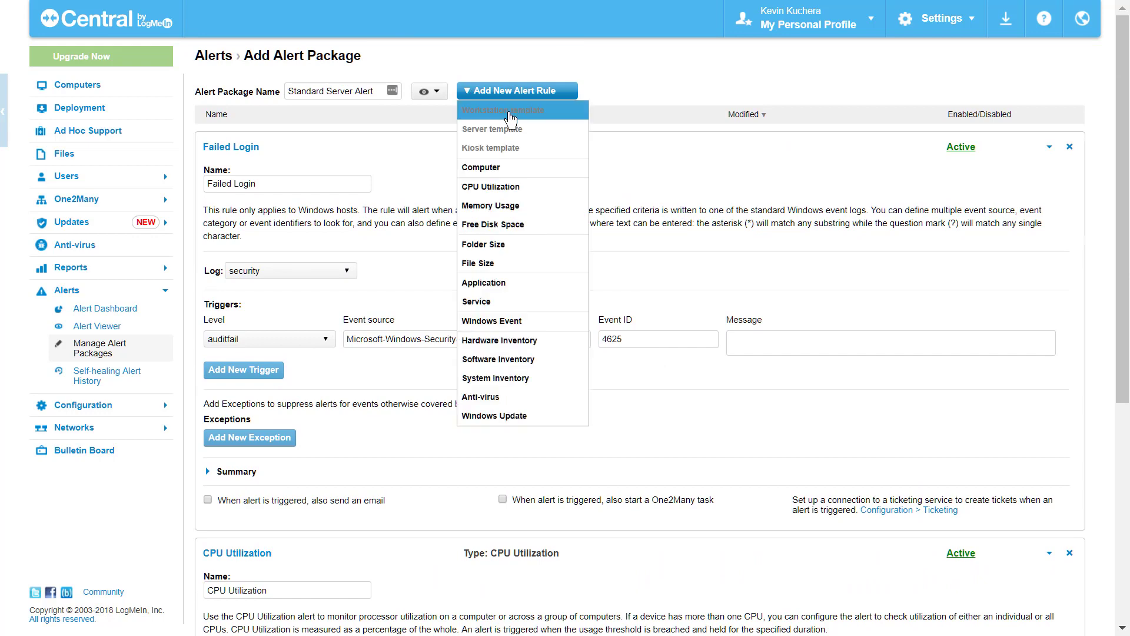
left_click(493, 224)
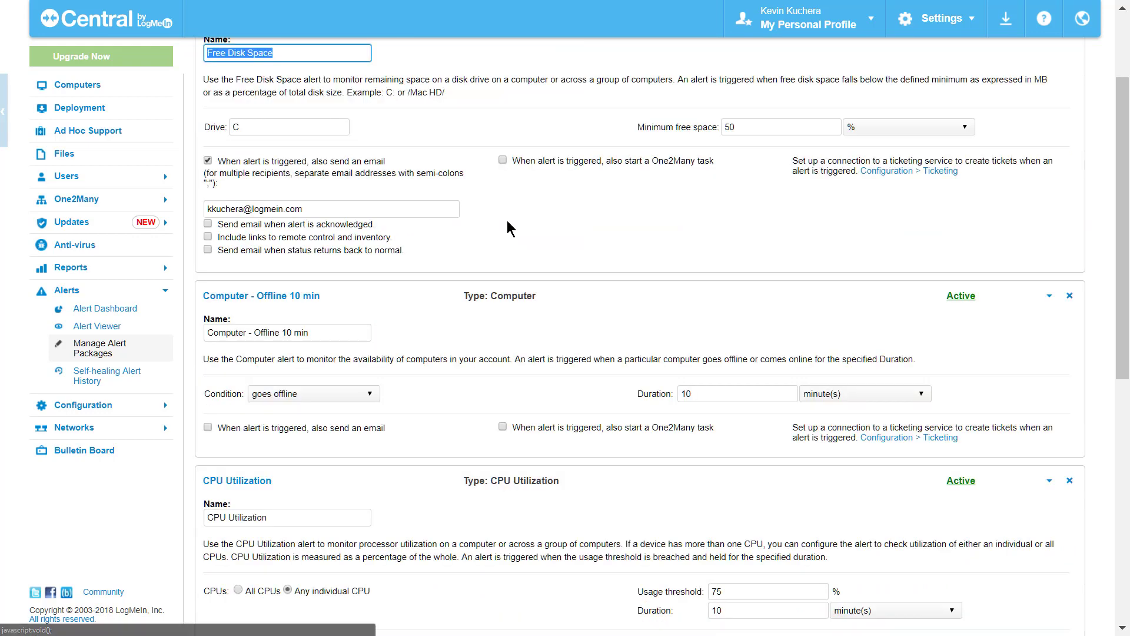
scroll("up", 3)
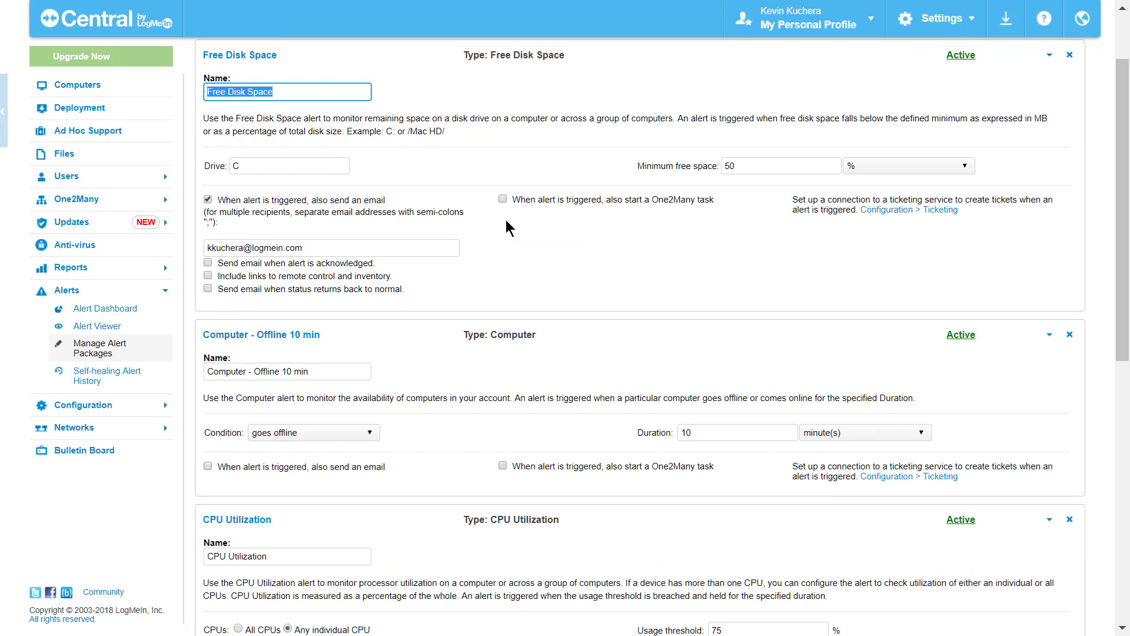
scroll("down", 3)
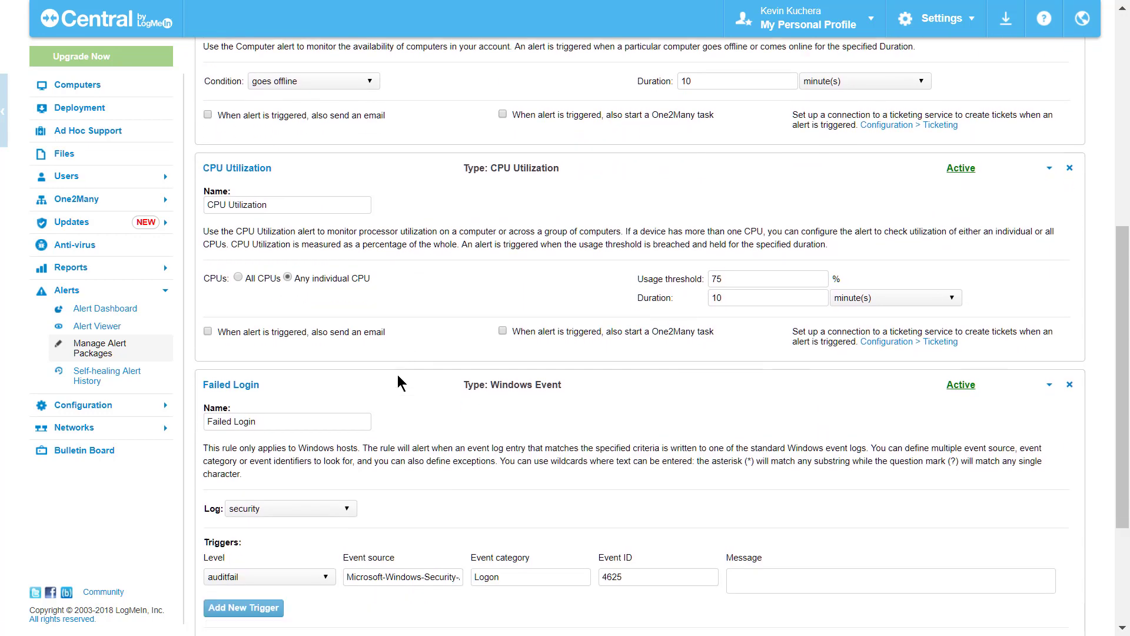
scroll("down", 3)
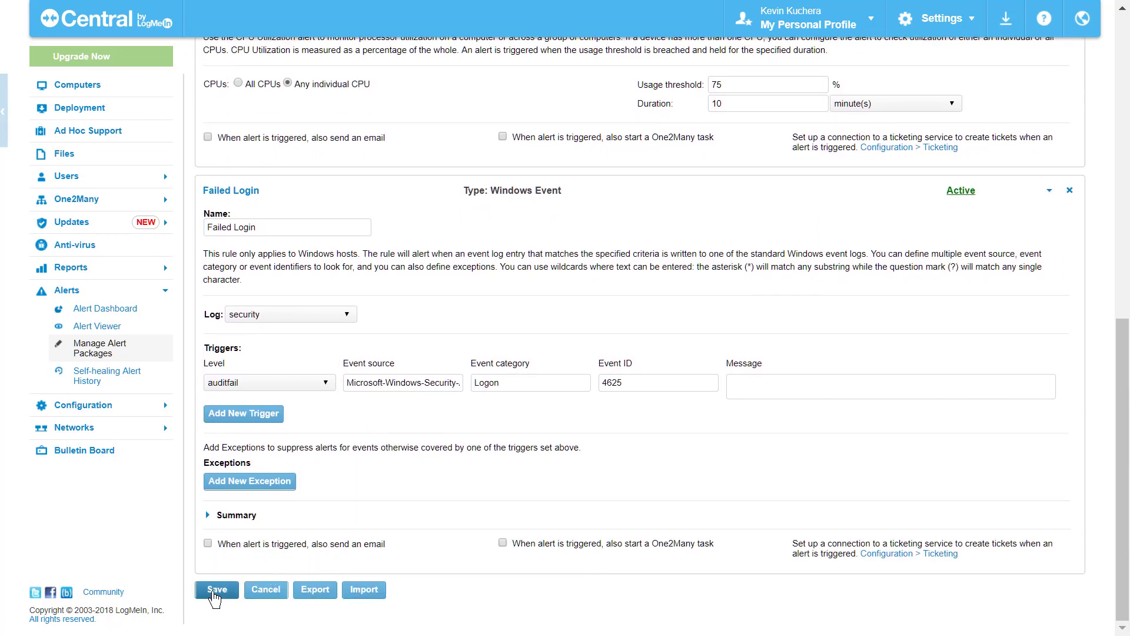
left_click(217, 590)
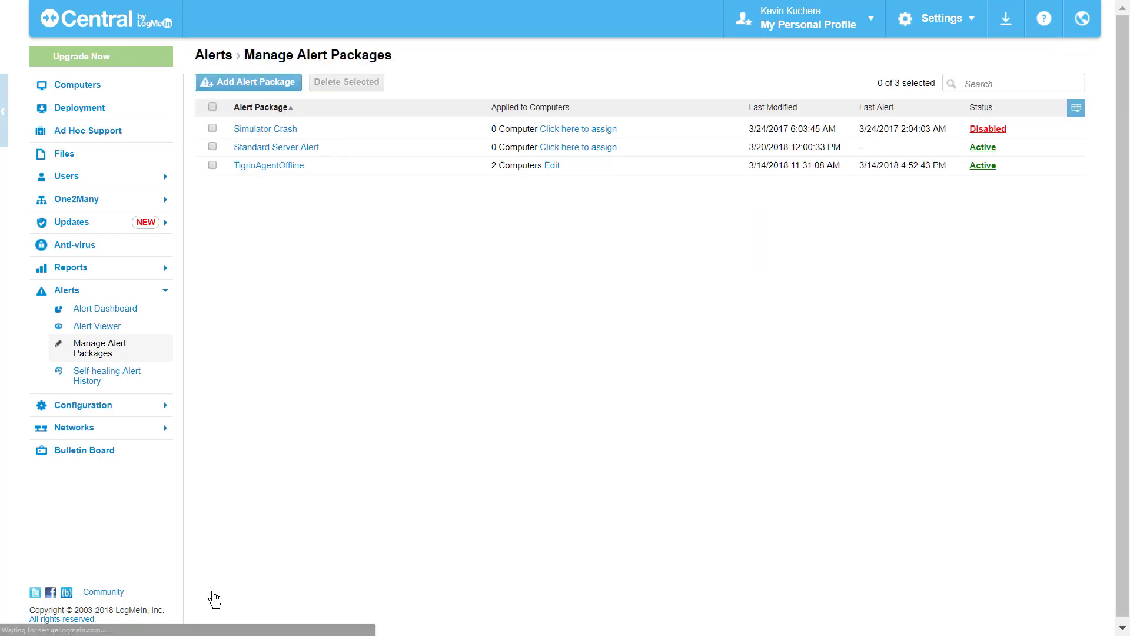
mouse_move(469, 487)
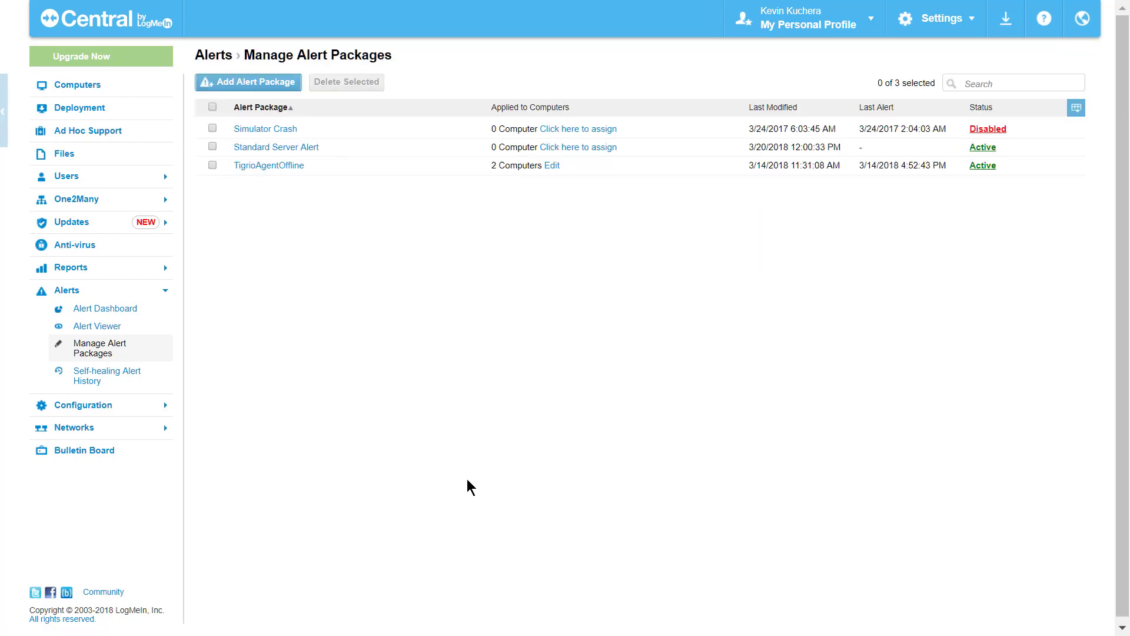
mouse_move(294, 462)
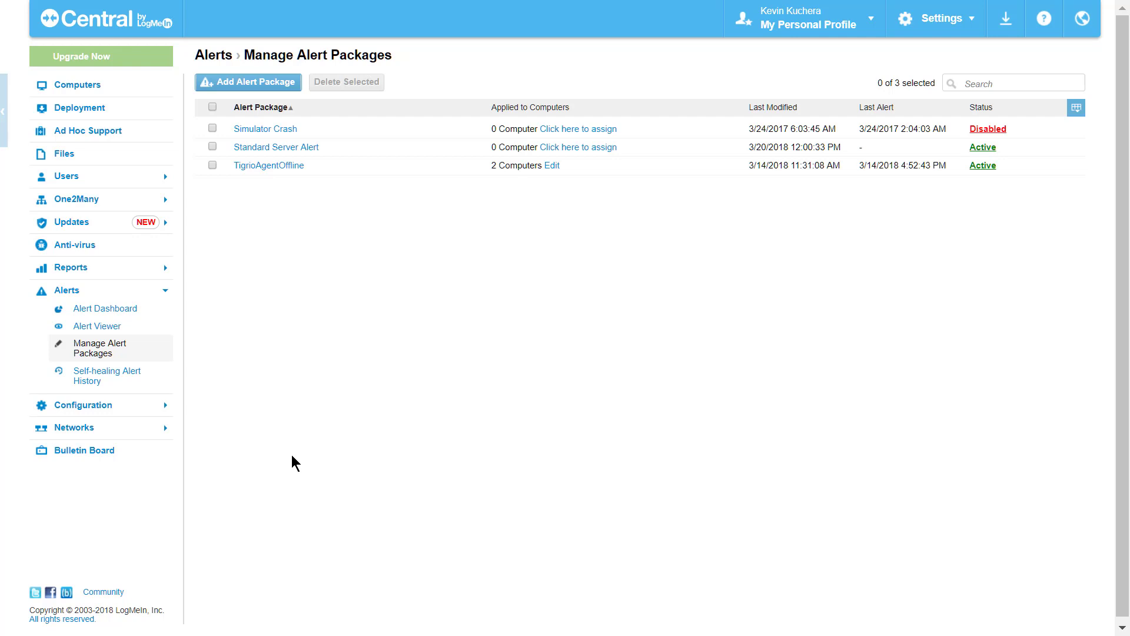
mouse_move(248, 85)
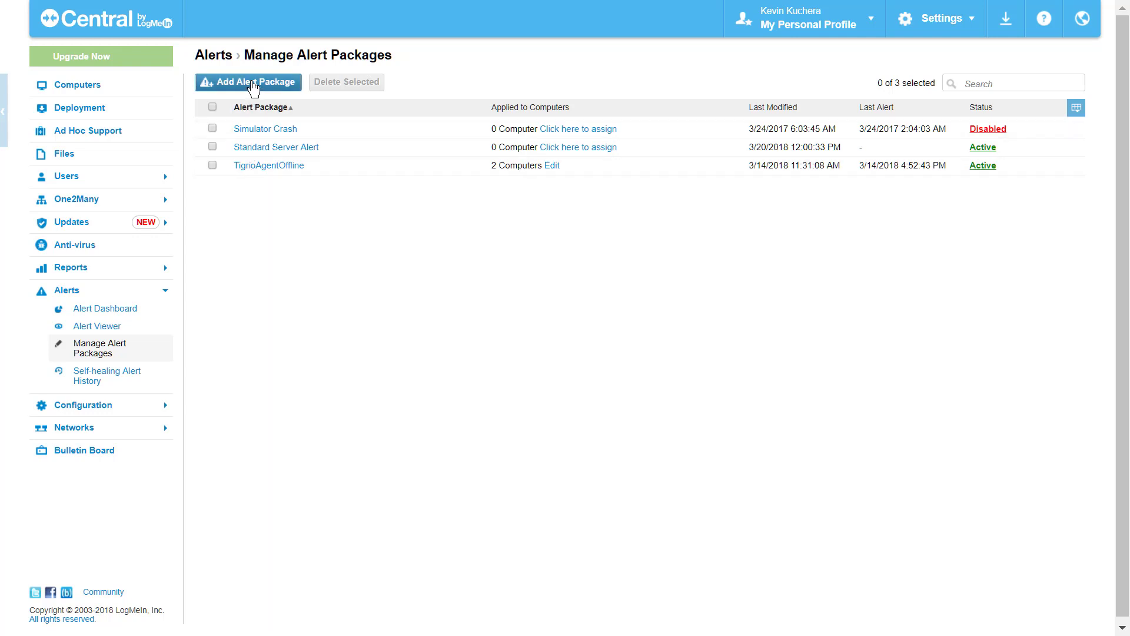
Add a CPU Utilization rule with its default 50% threshold and email notification to the new package
left_click(249, 82)
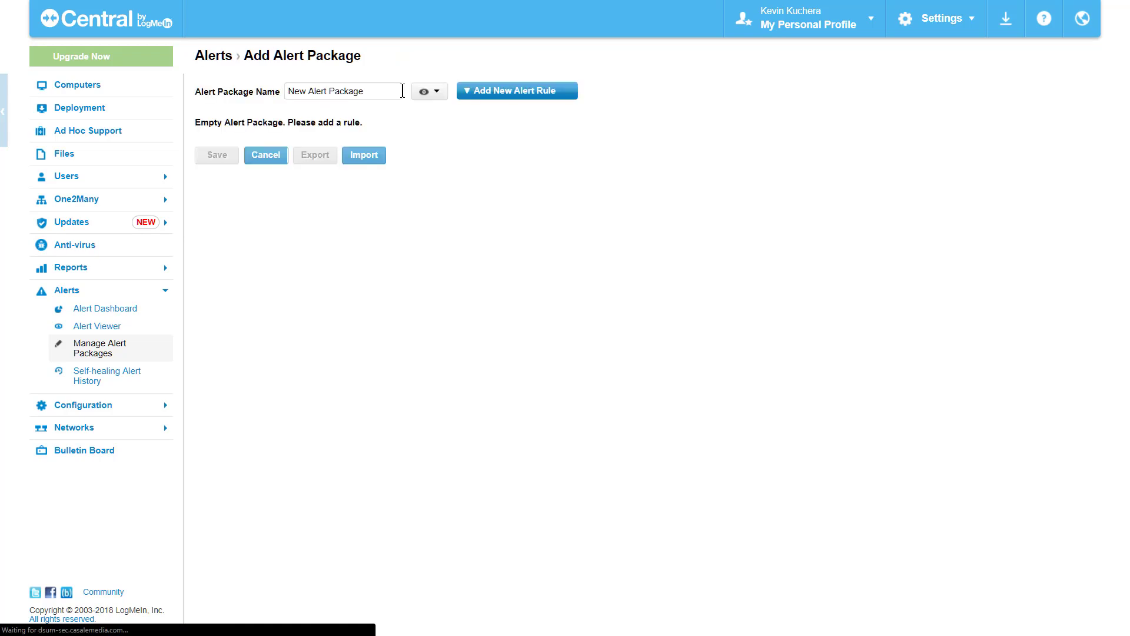
left_click(515, 91)
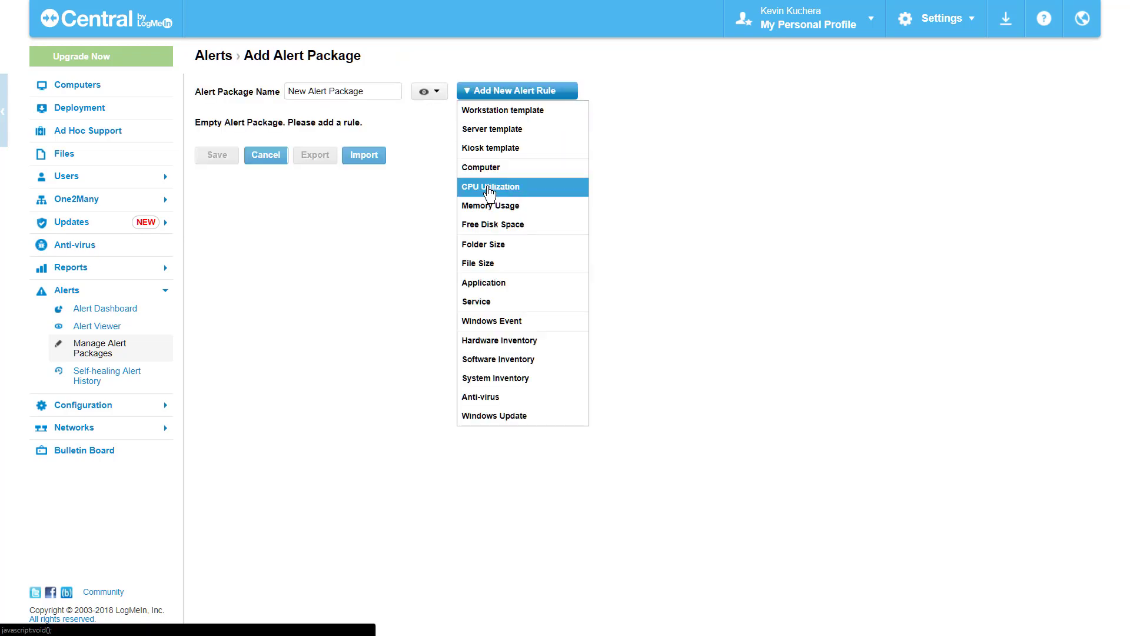
left_click(490, 187)
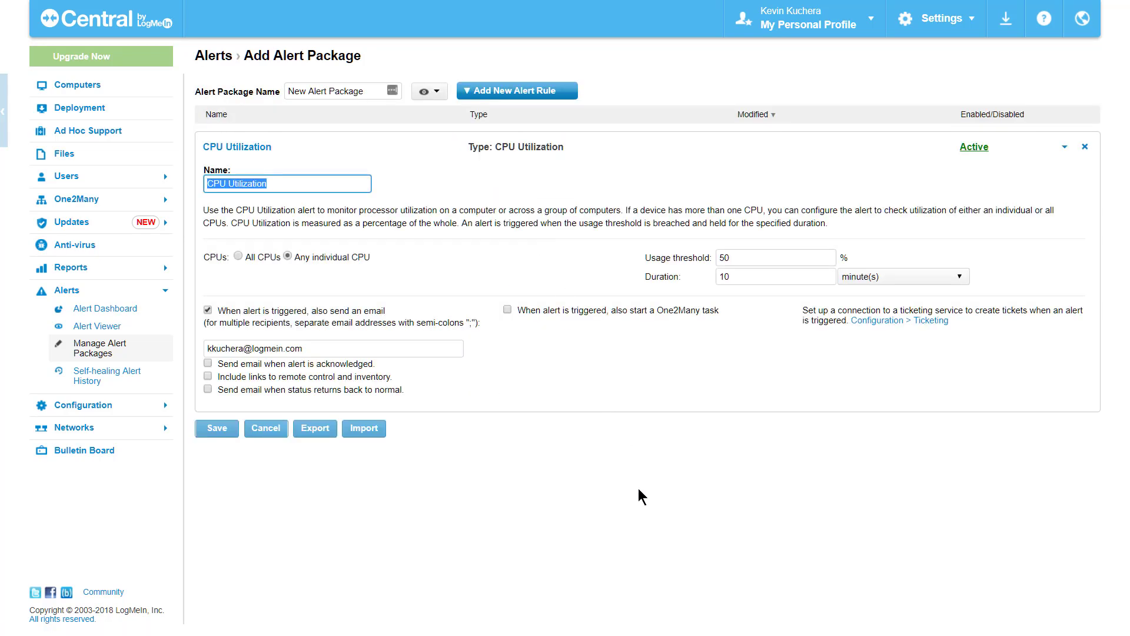
mouse_move(639, 513)
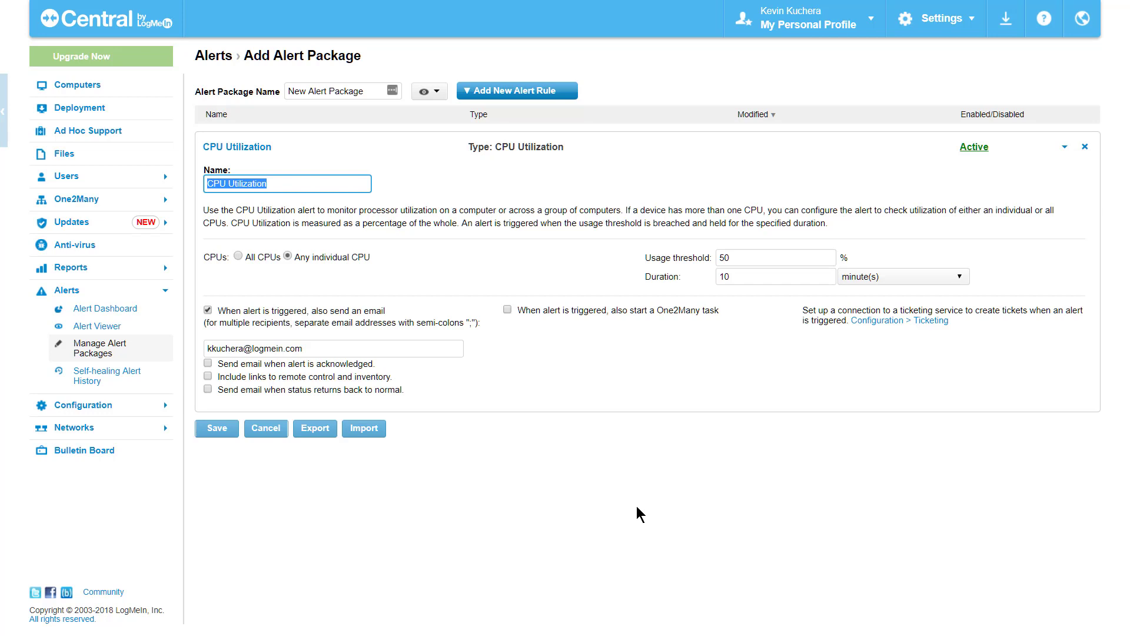
Set the CPU rule's usage threshold to 75% with a 7-minute duration
left_click(775, 258)
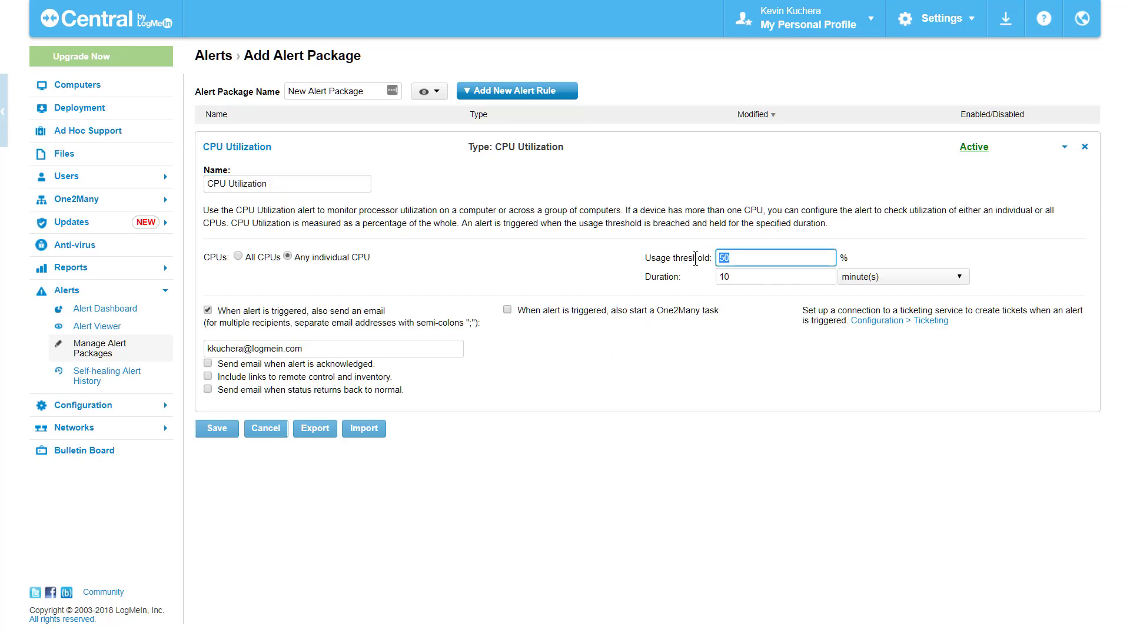
type("75")
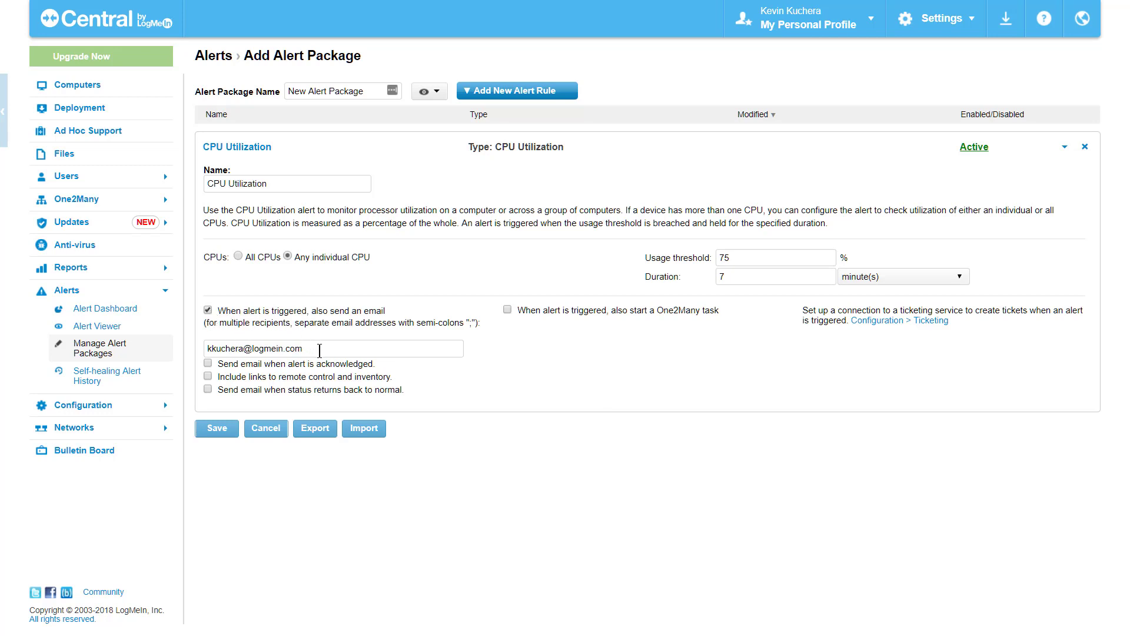
left_click(332, 348)
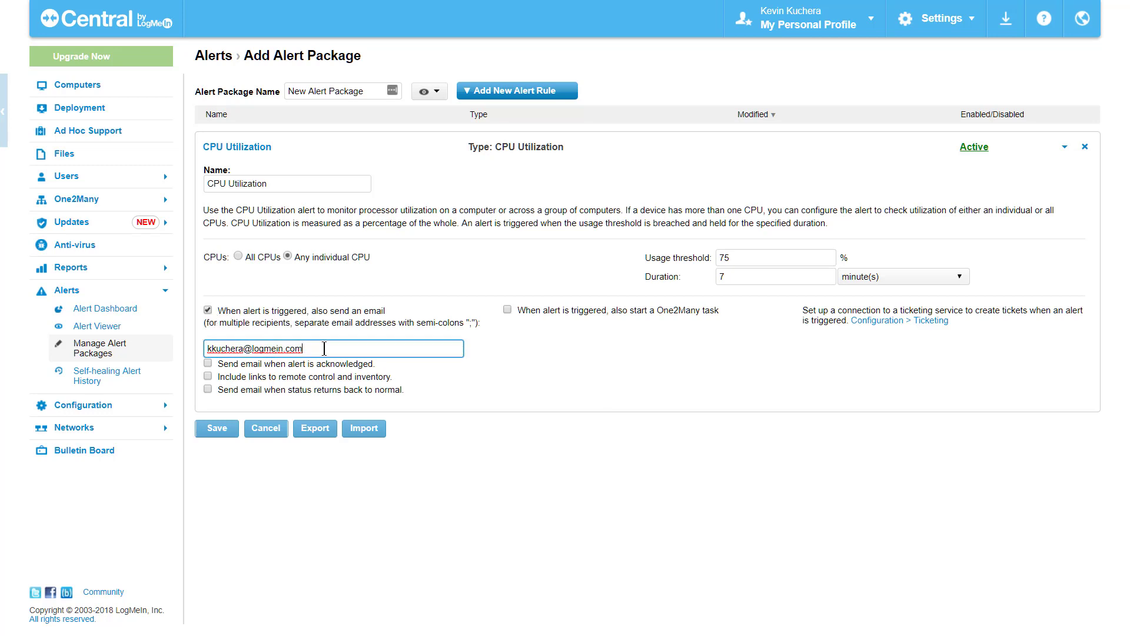
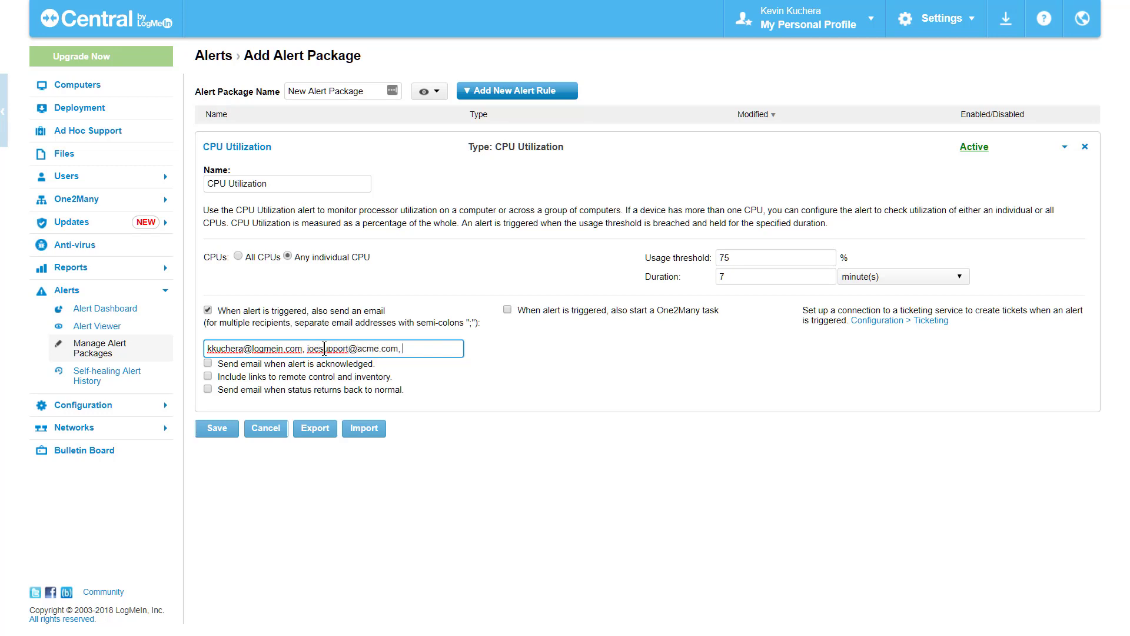
type("helpdesk")
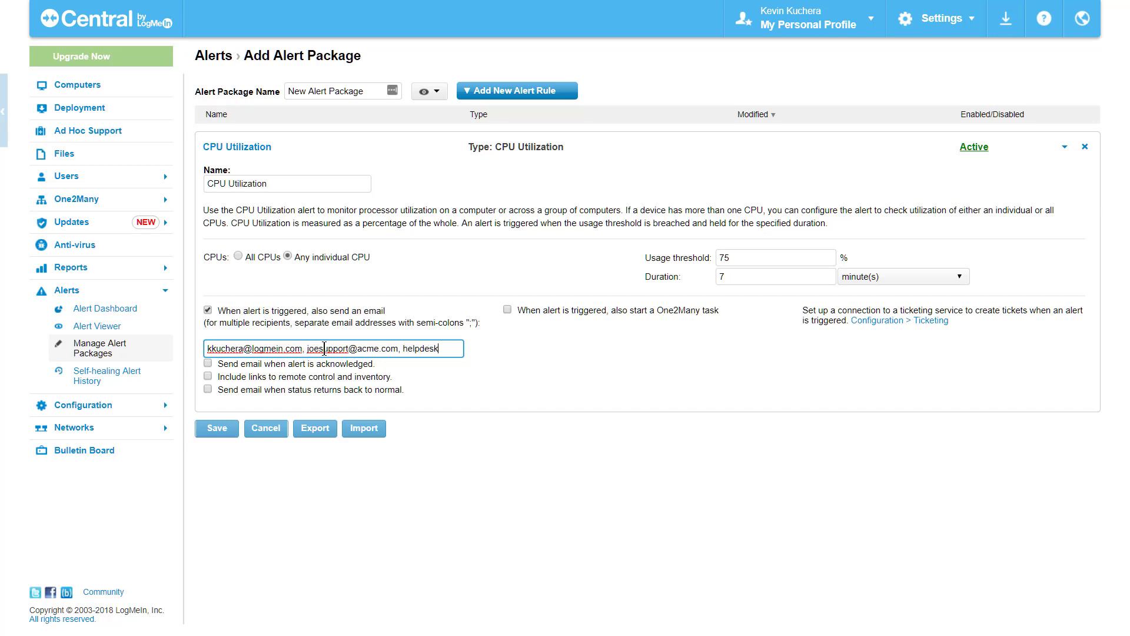
type("@helpdes")
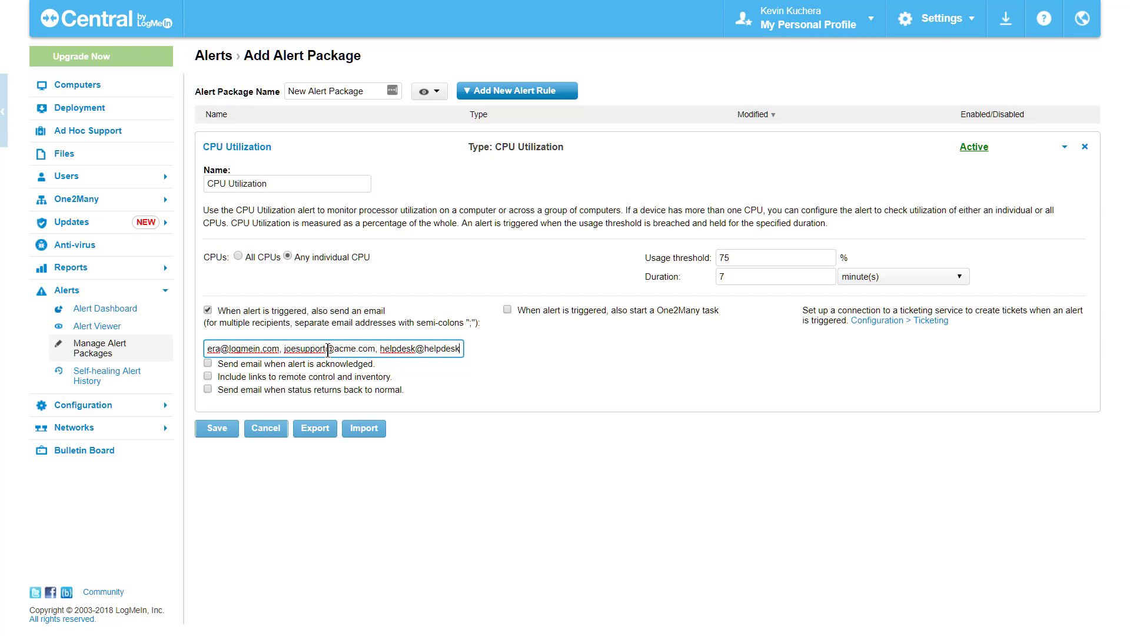
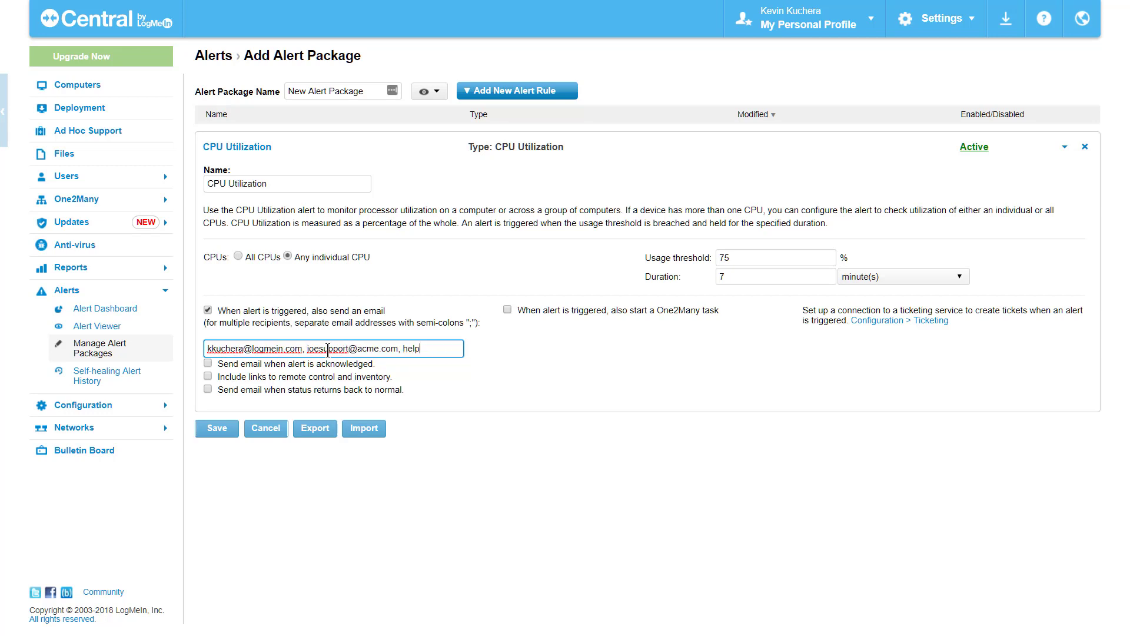
key("ctrl+a")
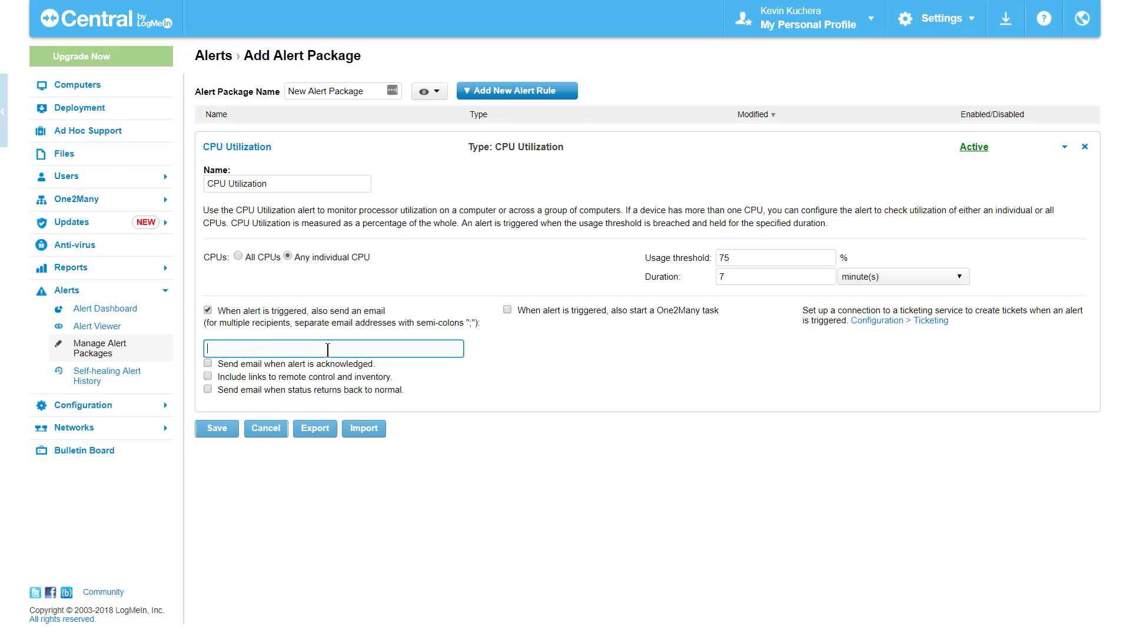
mouse_move(218, 374)
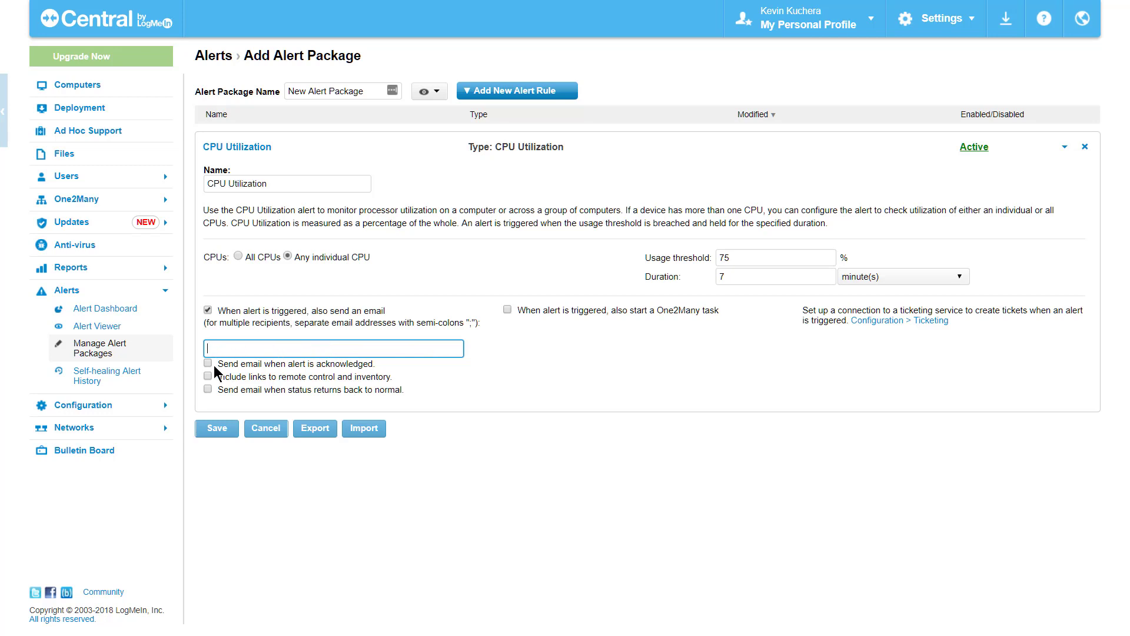
mouse_move(464, 489)
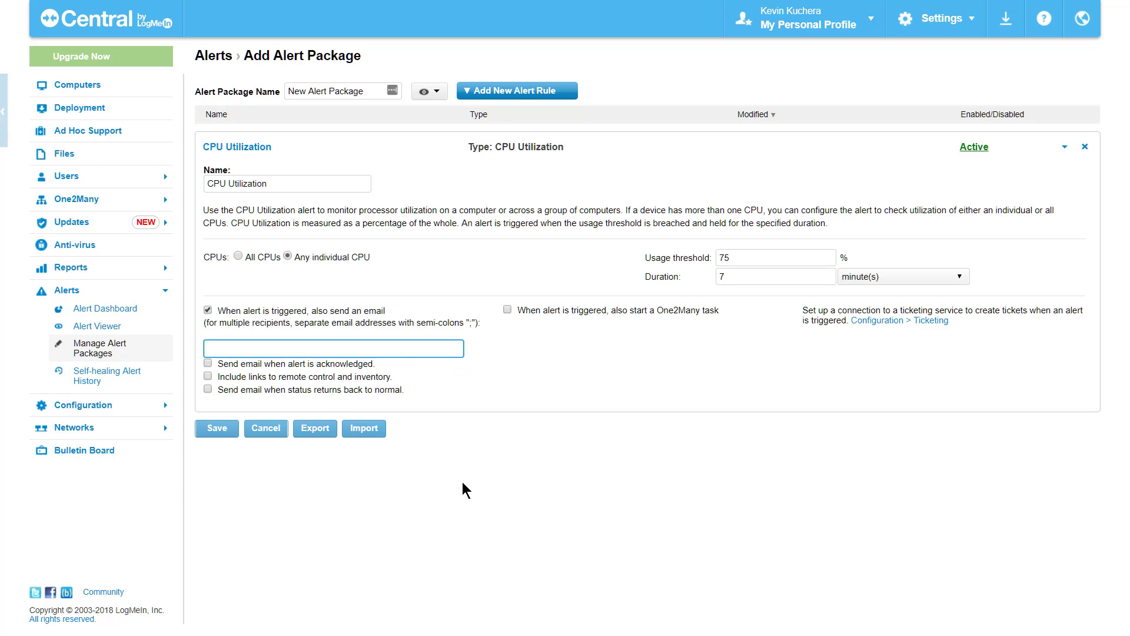
After a save validation error, enable emails on acknowledgement and return to normal with remote control and inventory links
left_click(217, 427)
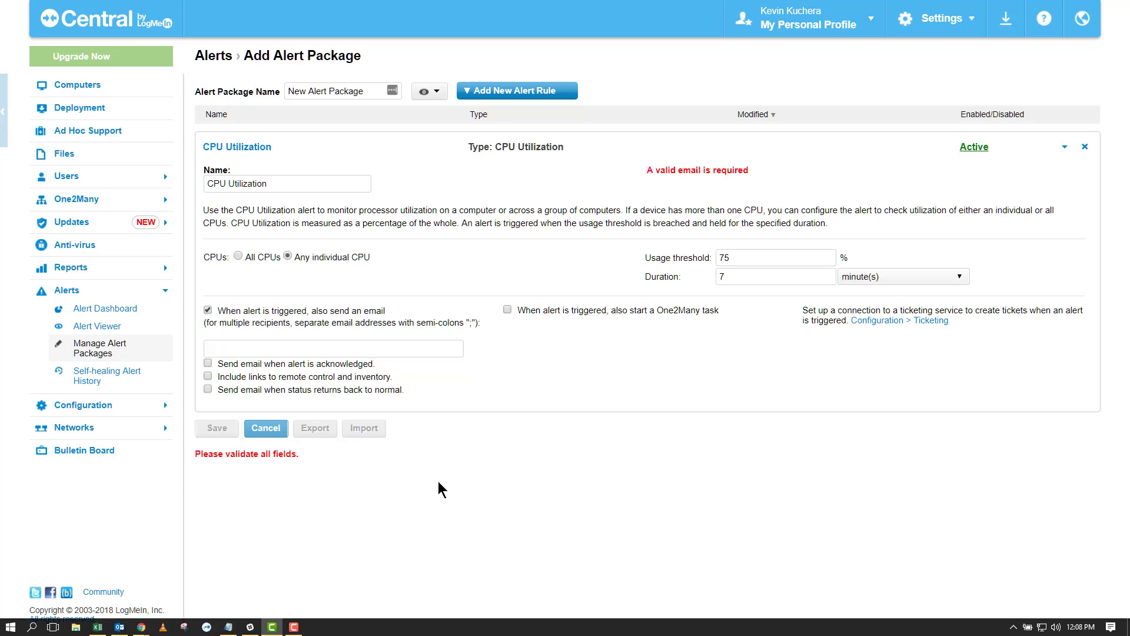
mouse_move(444, 490)
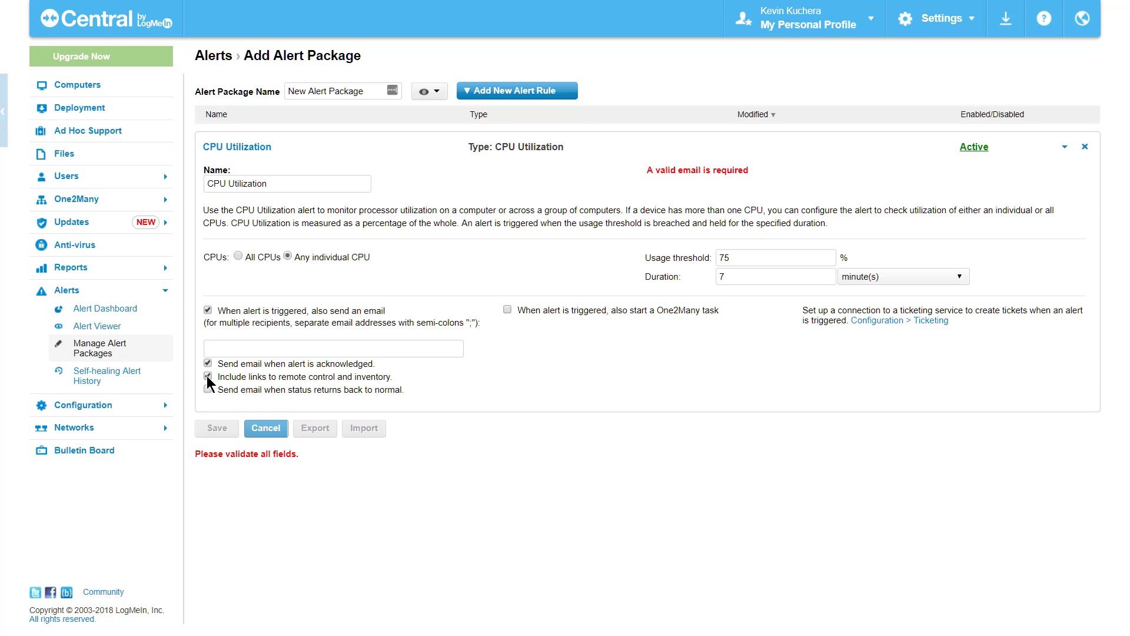
left_click(208, 377)
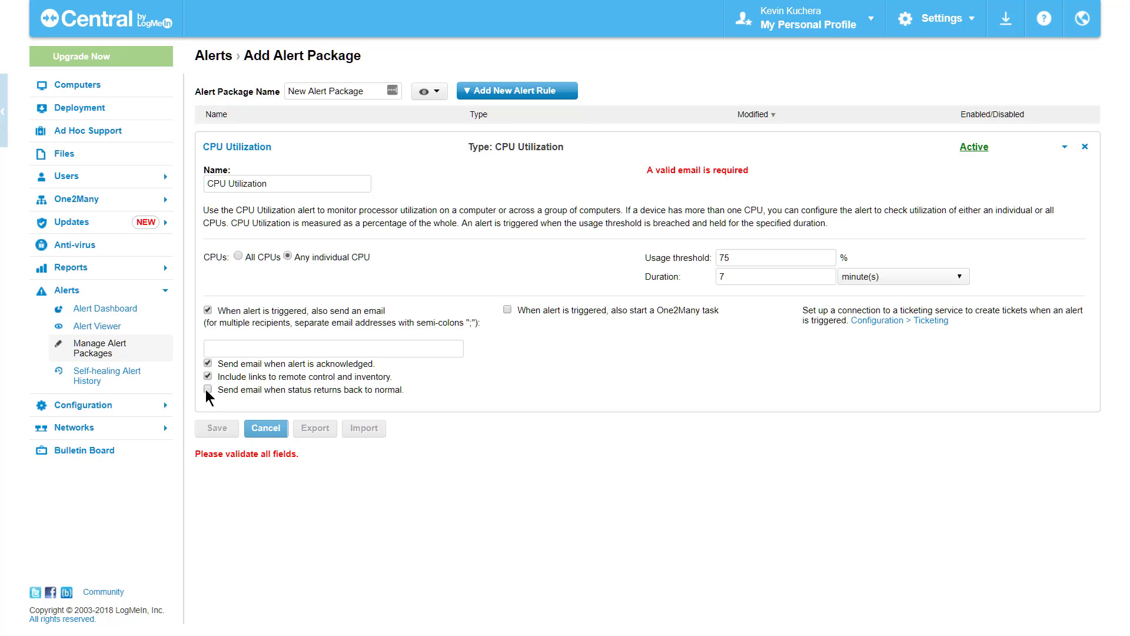
left_click(207, 390)
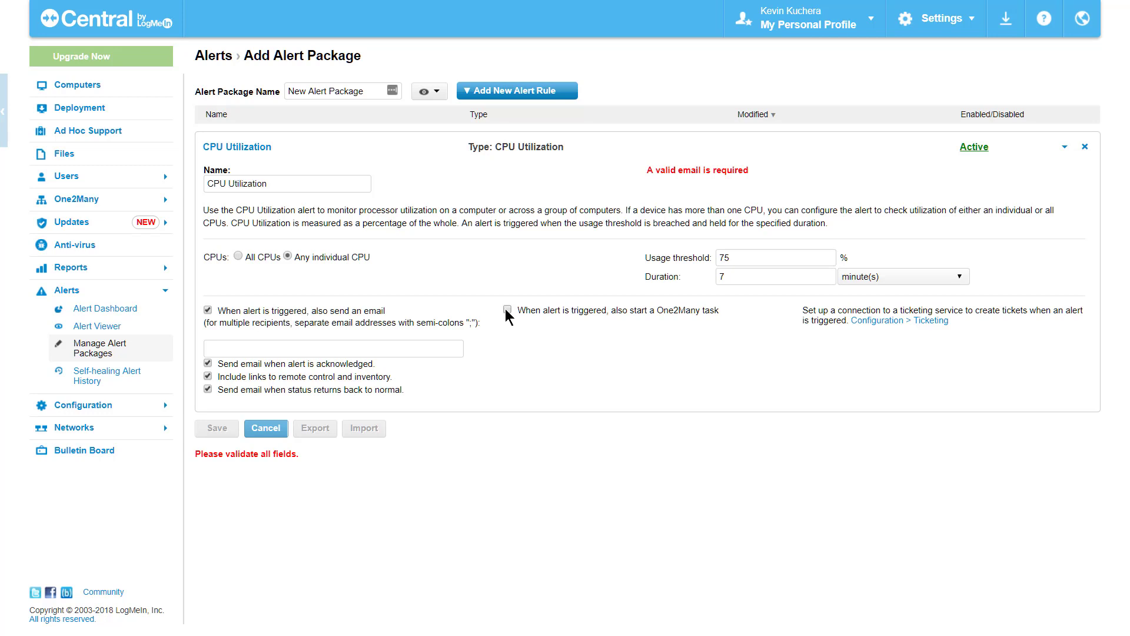
Have the CPU rule also start the System Restart One2Many task when triggered
left_click(508, 310)
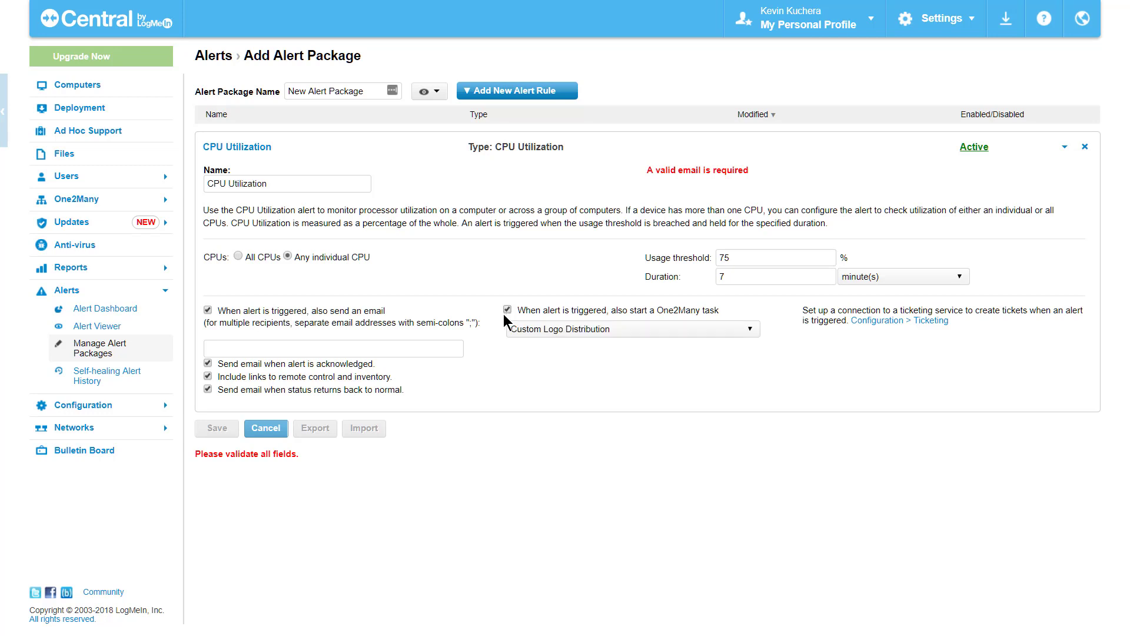
mouse_move(664, 338)
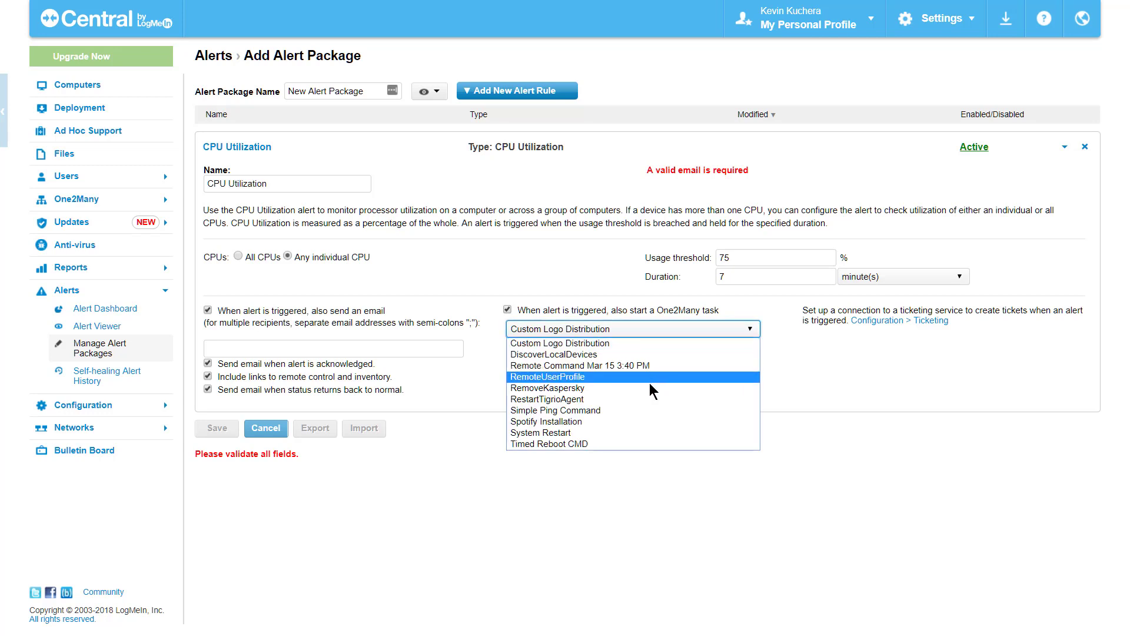
left_click(541, 432)
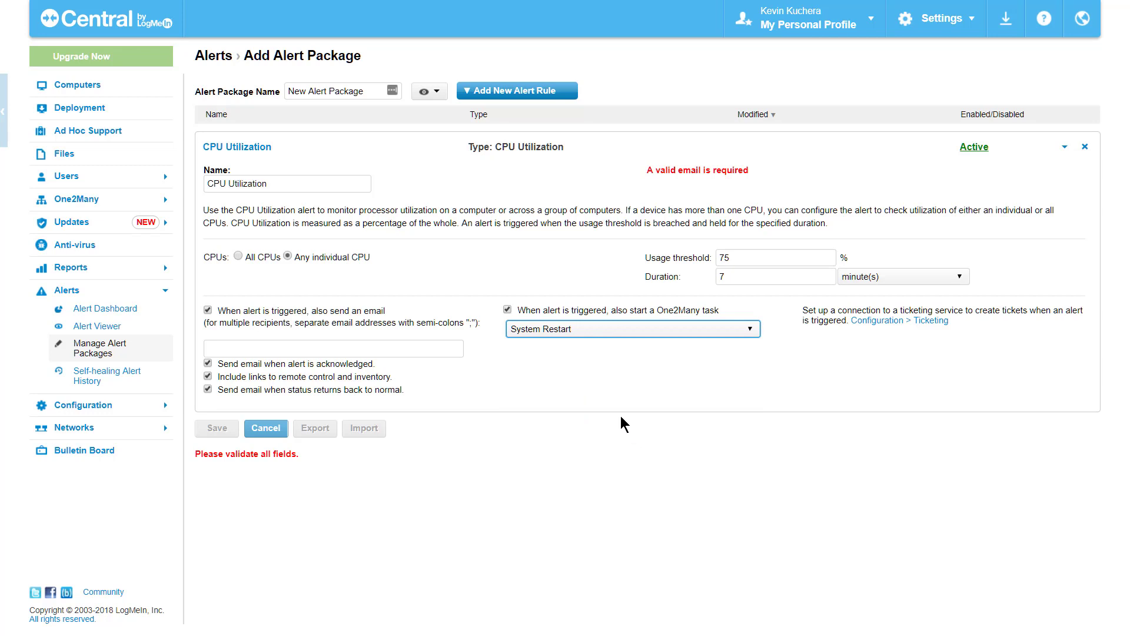
mouse_move(611, 389)
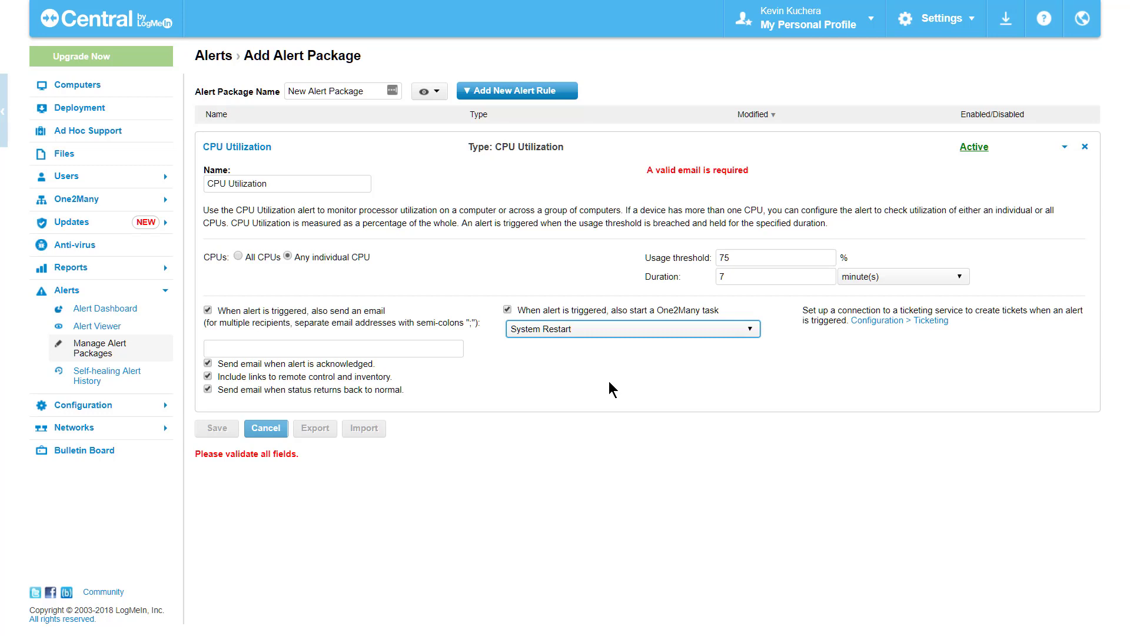
mouse_move(448, 393)
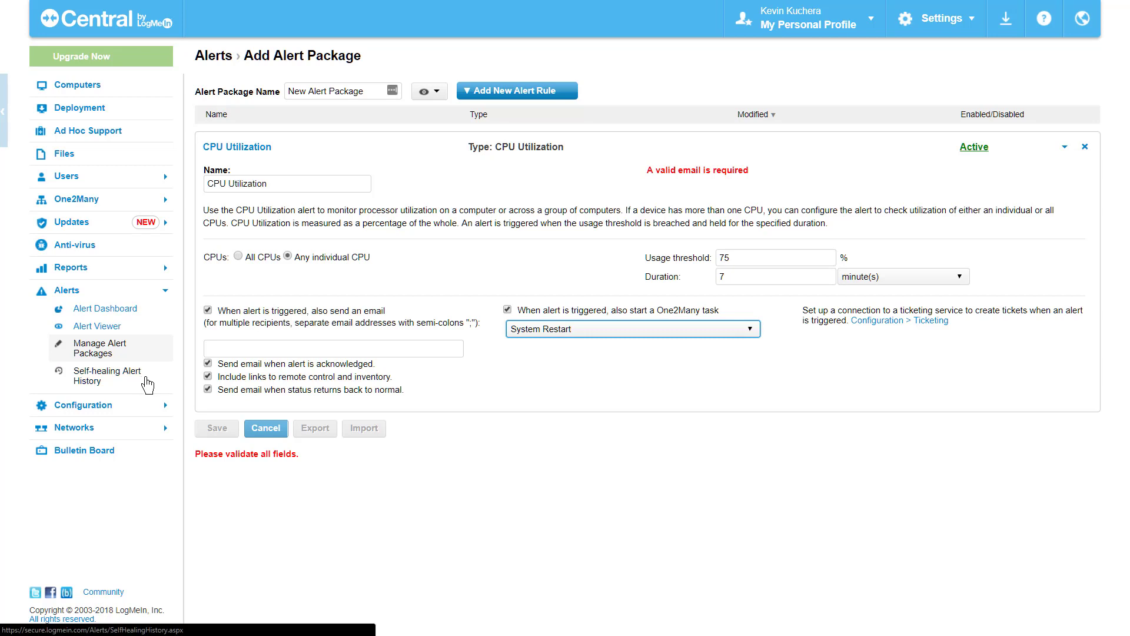
Show all completed self-healing alert task results, then start a fresh empty alert package
left_click(109, 375)
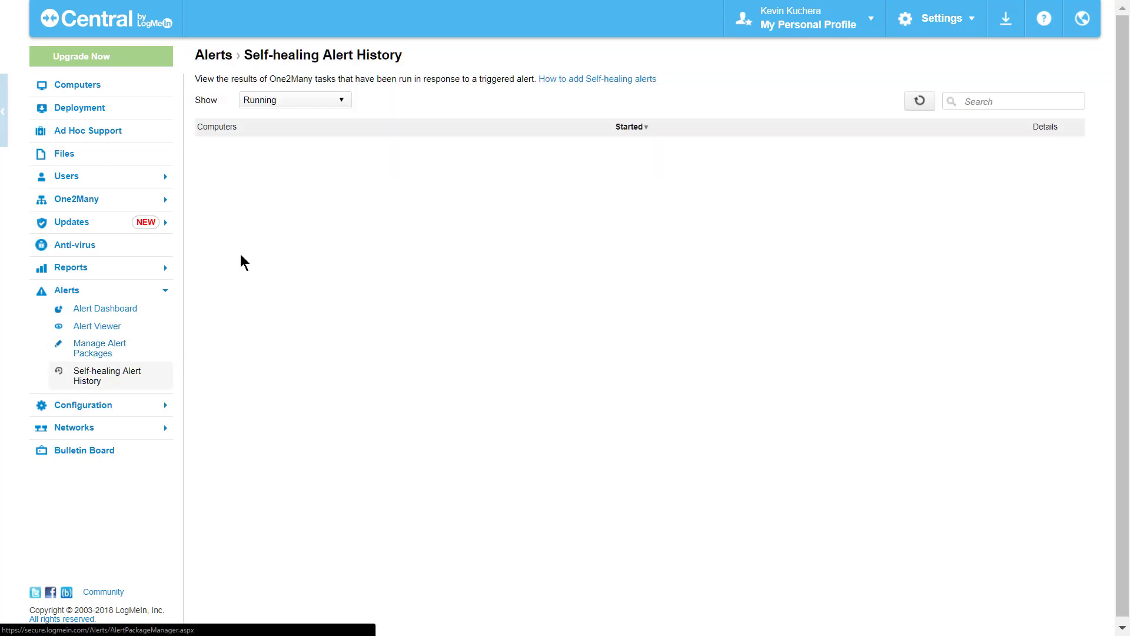
left_click(294, 99)
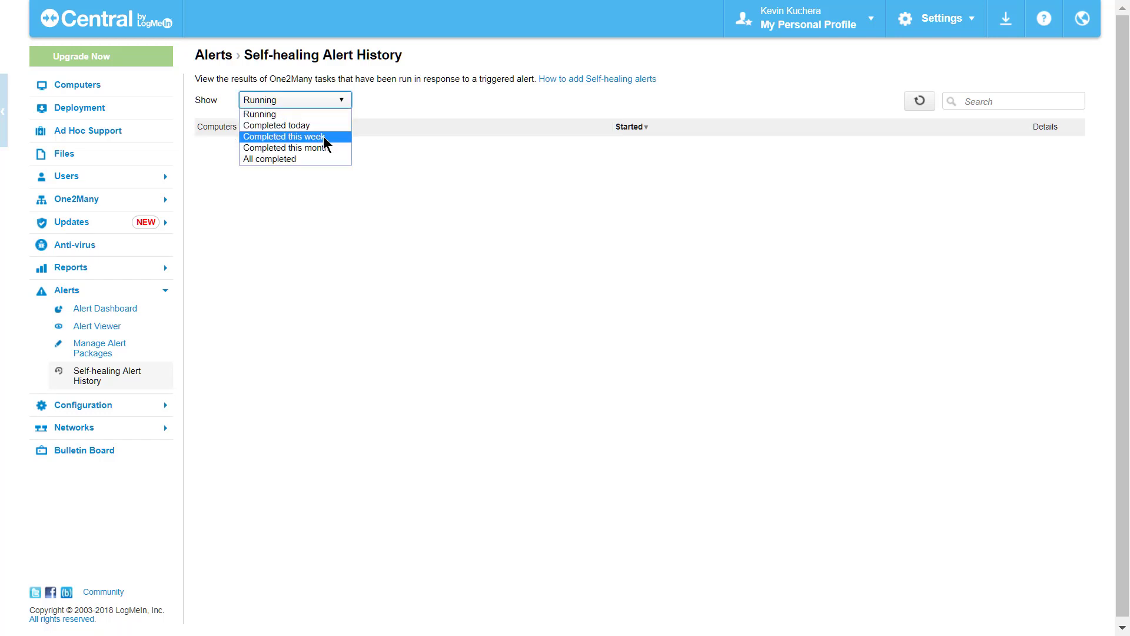
left_click(282, 137)
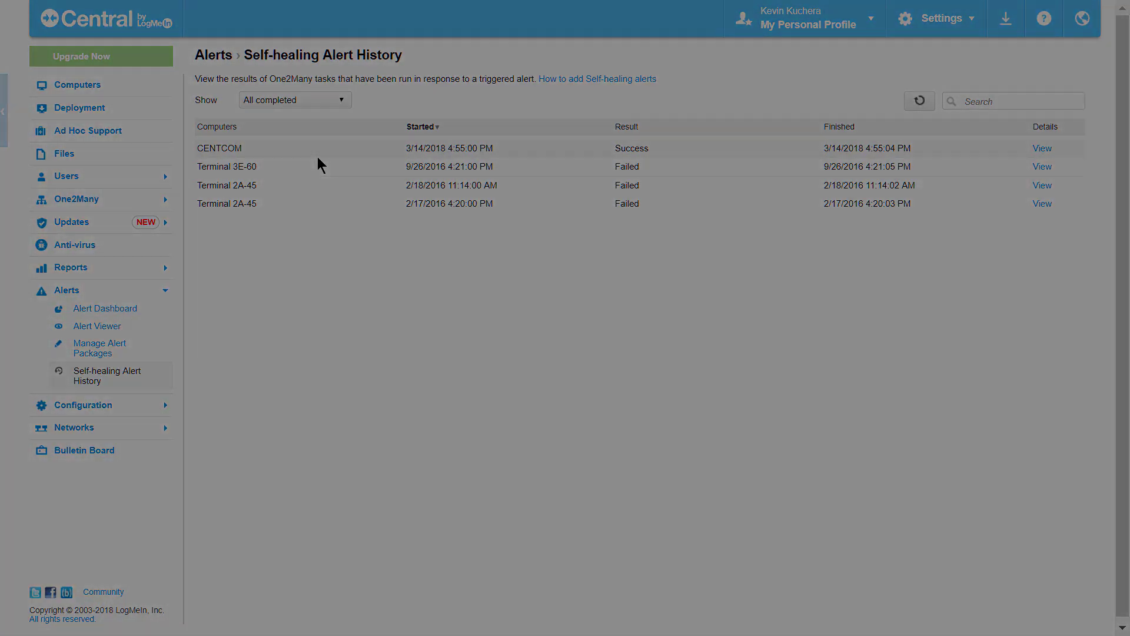
left_click(100, 348)
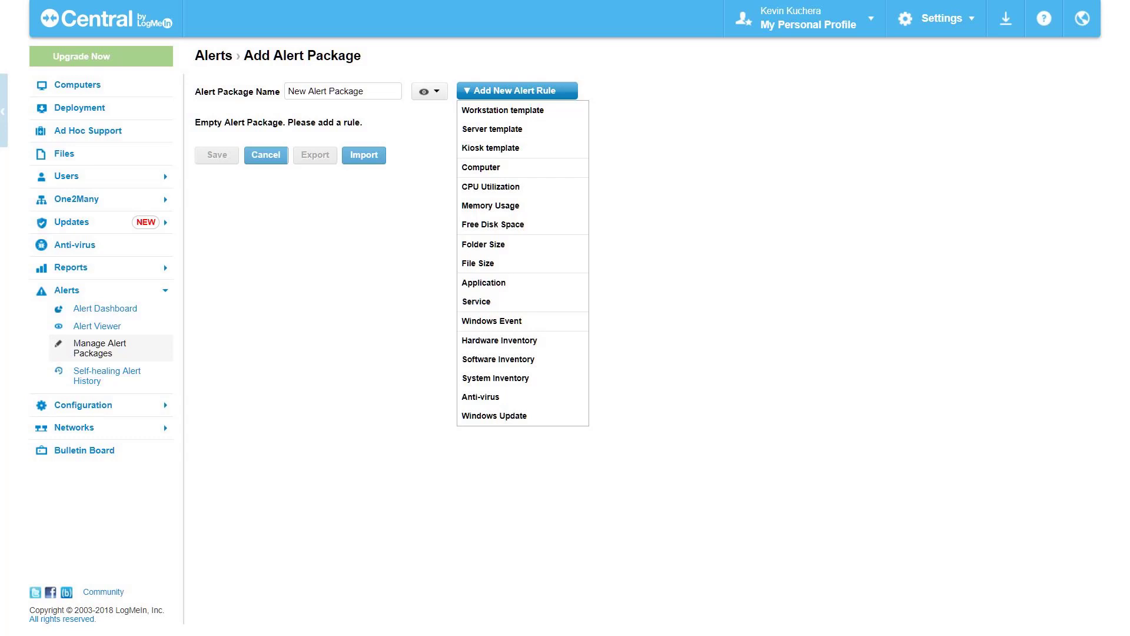
Add a Service rule that alerts when a service stops to the new package
left_click(480, 167)
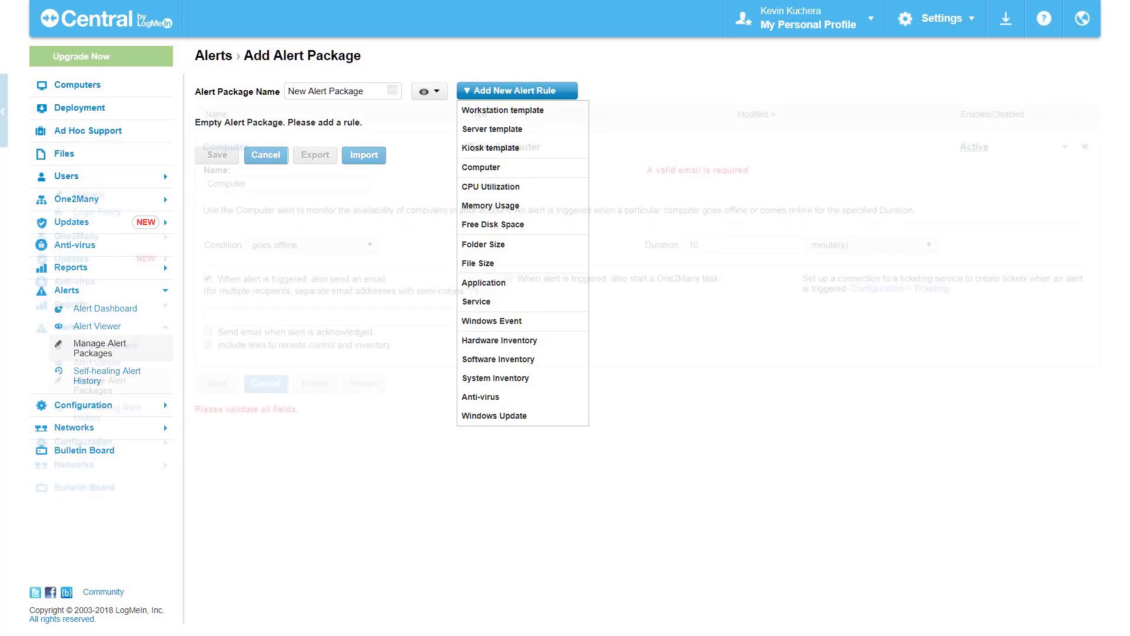
left_click(481, 166)
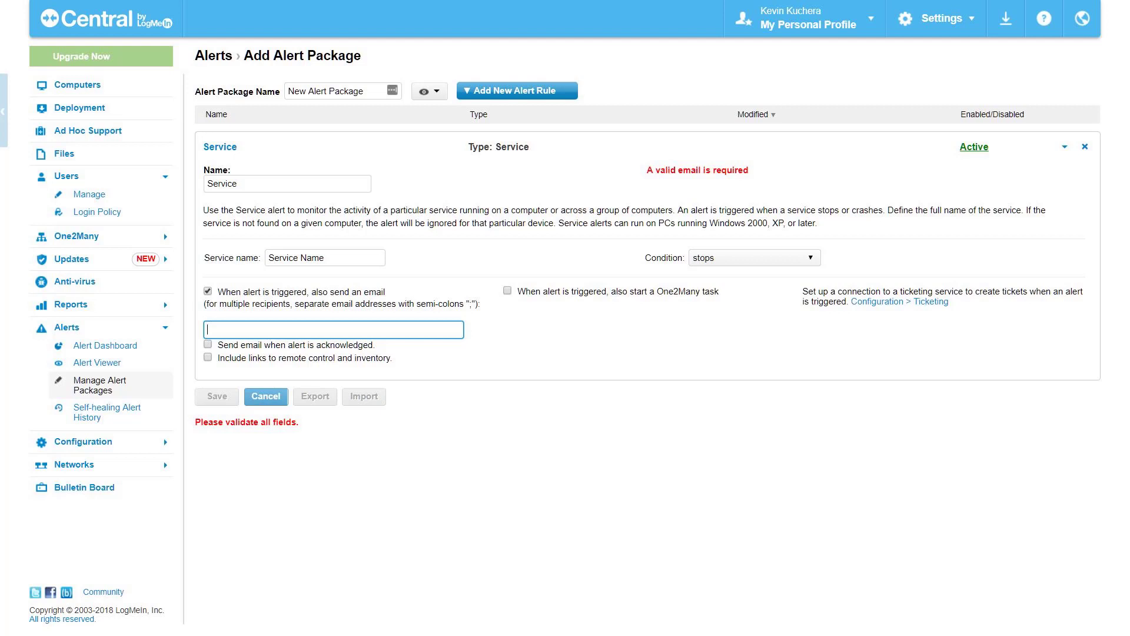
Add a Windows Update rule with all five update criteria checked to a new package
left_click(361, 245)
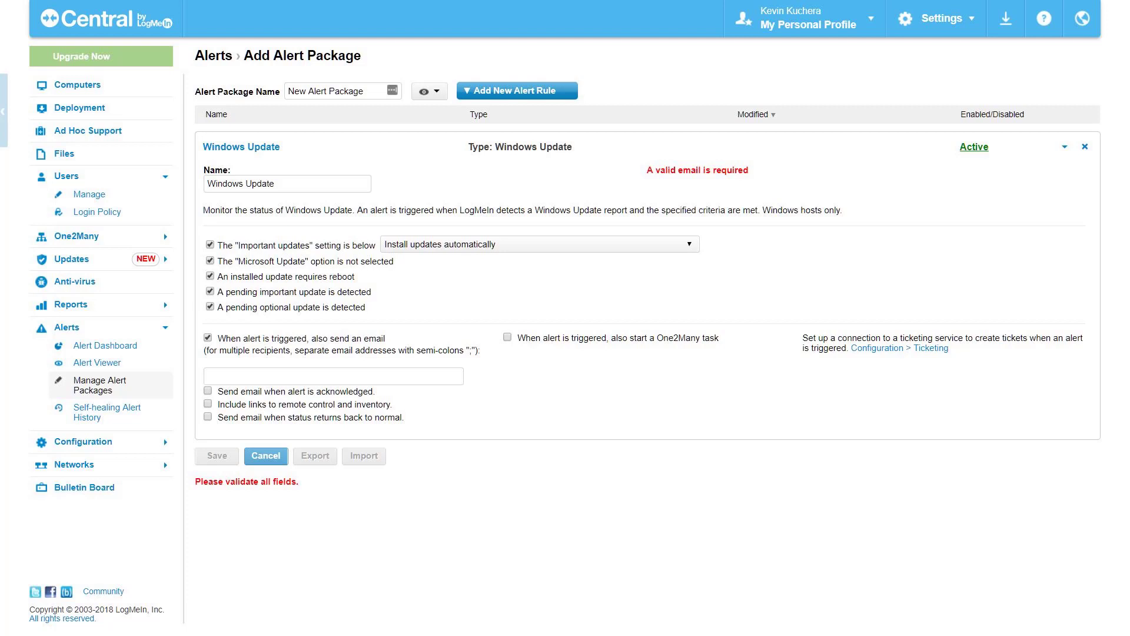
Add a Windows Event rule on the application log triggering on information-level events
left_click(516, 89)
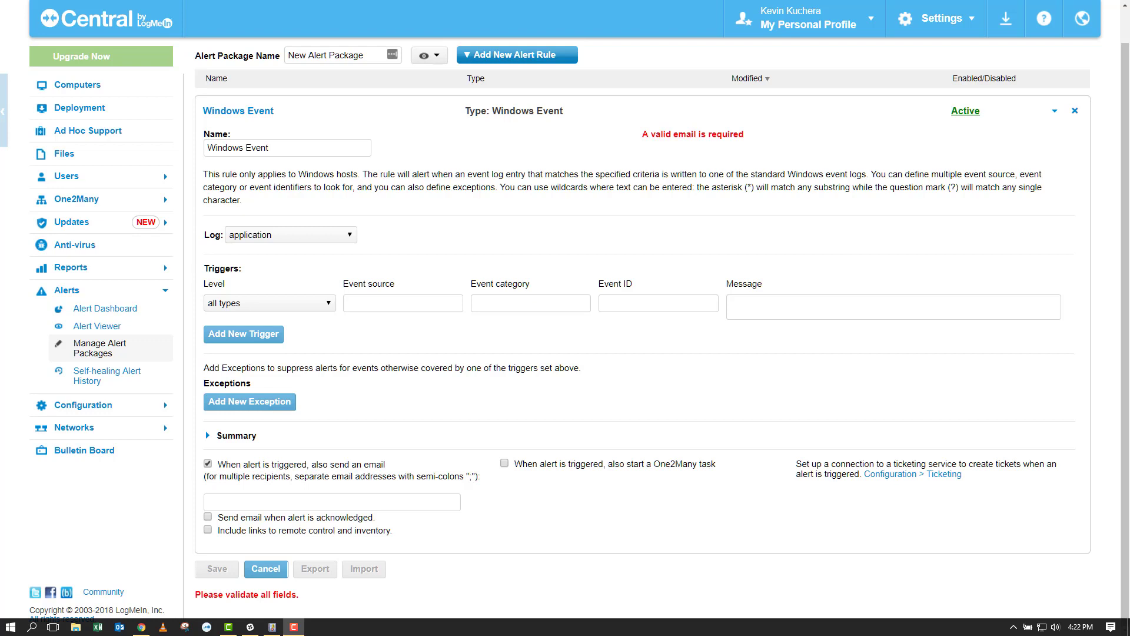
mouse_move(354, 241)
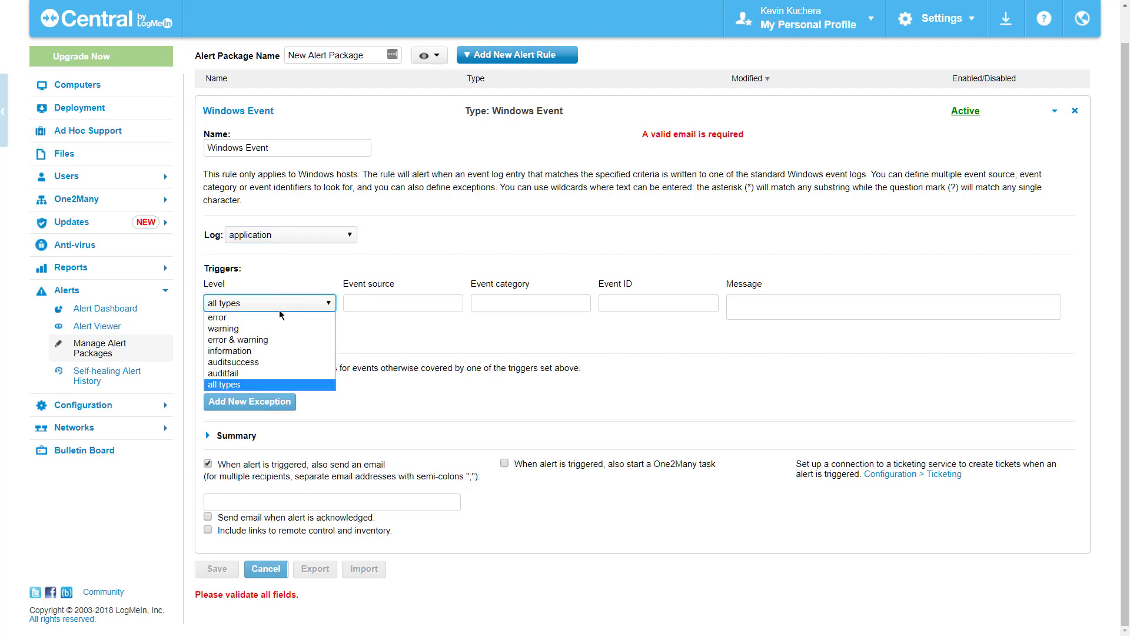
left_click(230, 351)
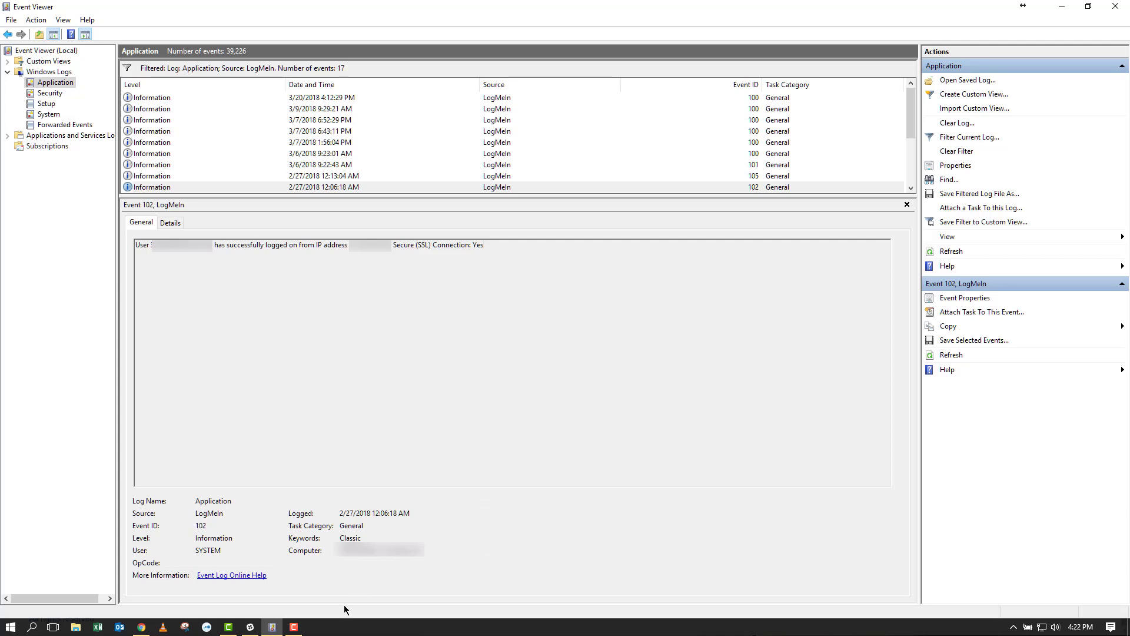
mouse_move(256, 631)
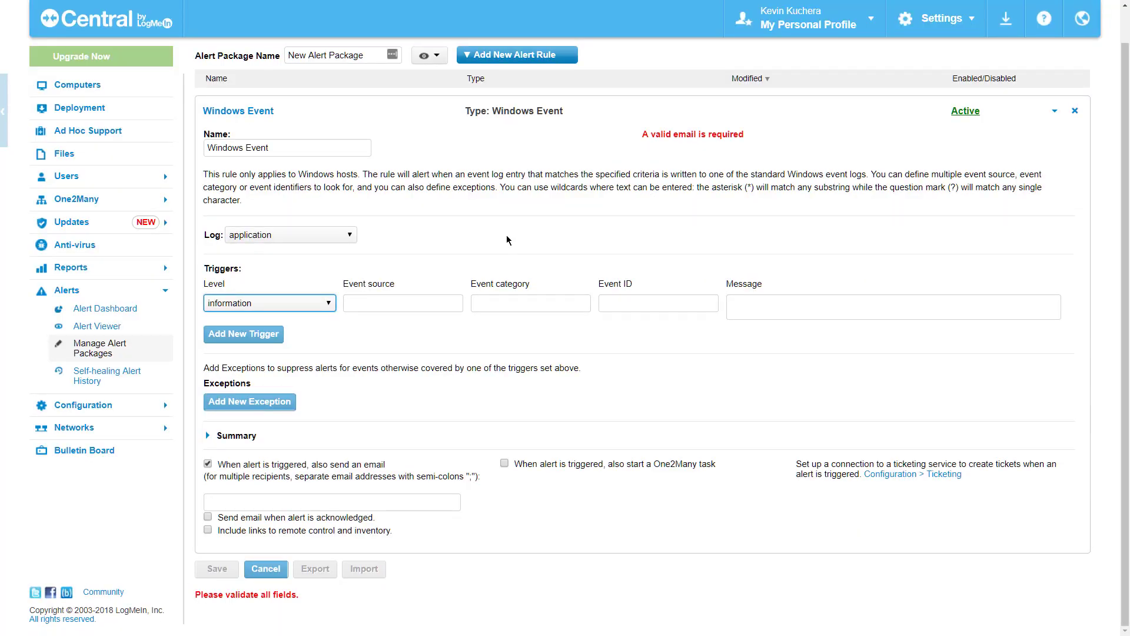
Set event source LogMeIn and event ID 102, rename the rule LogMeIn Connection, then abandon the package
type("L")
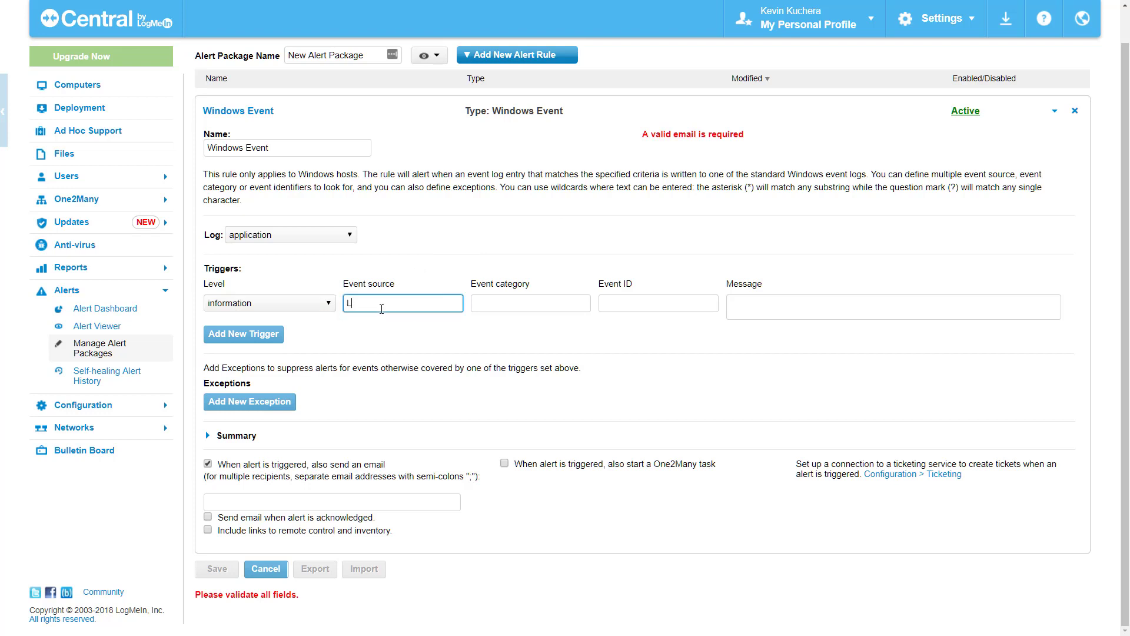
type("LogMeIn")
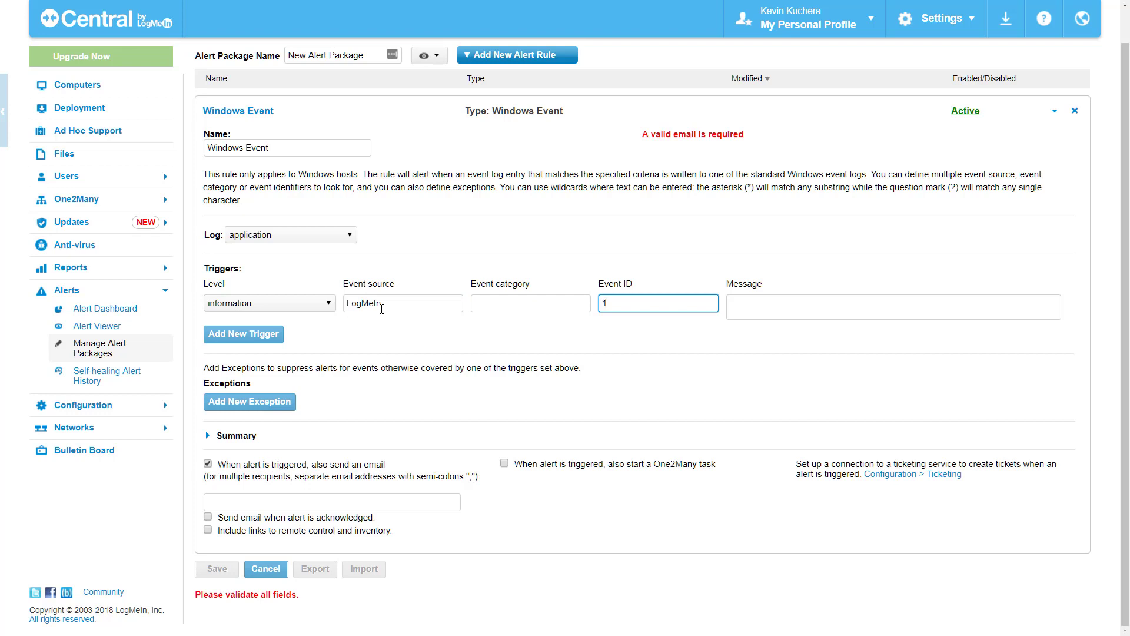
type("02")
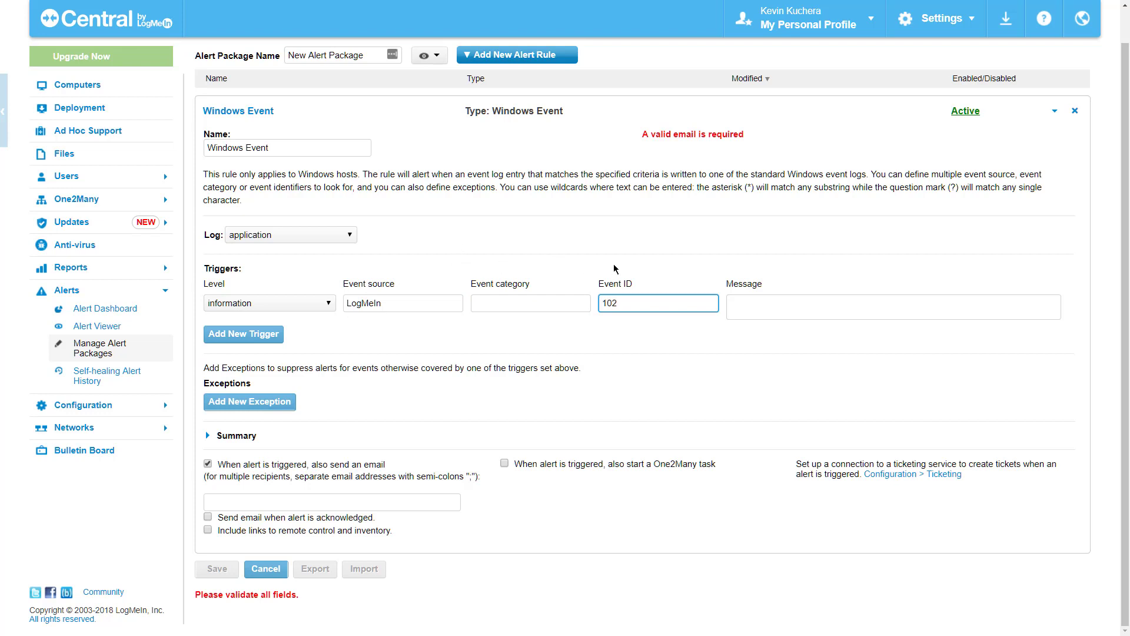
left_click(287, 147)
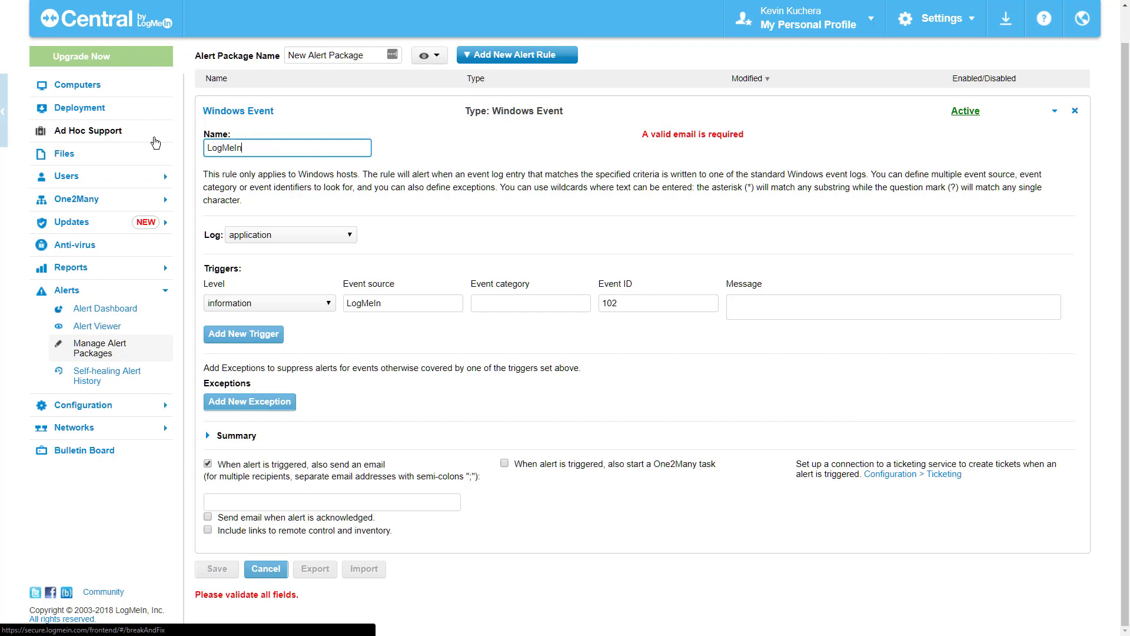
type("Connection")
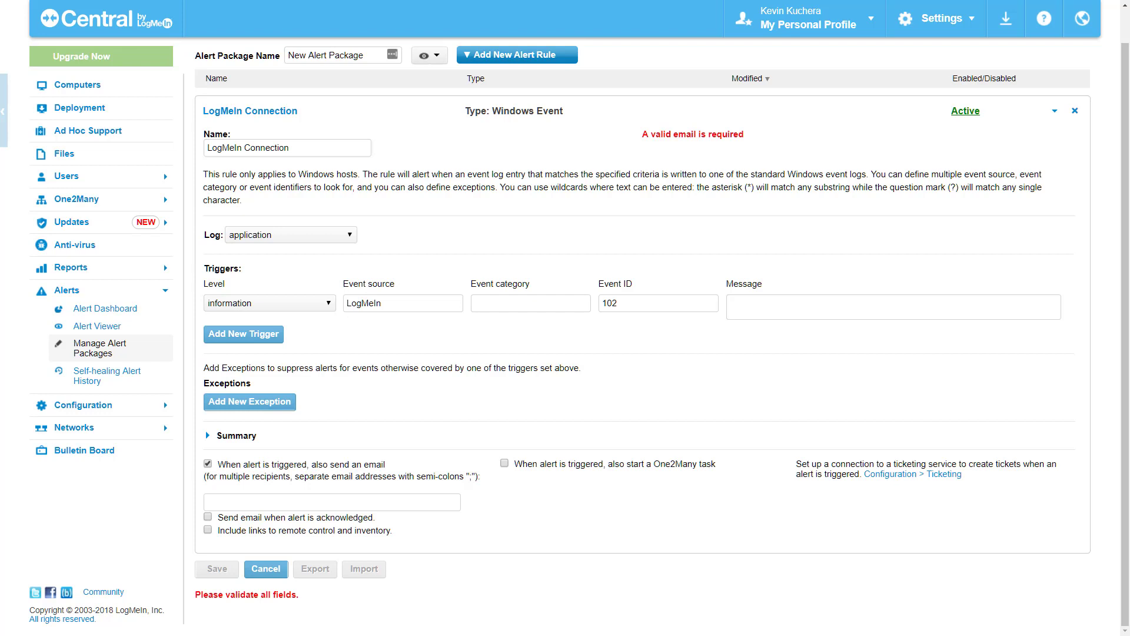
left_click(265, 569)
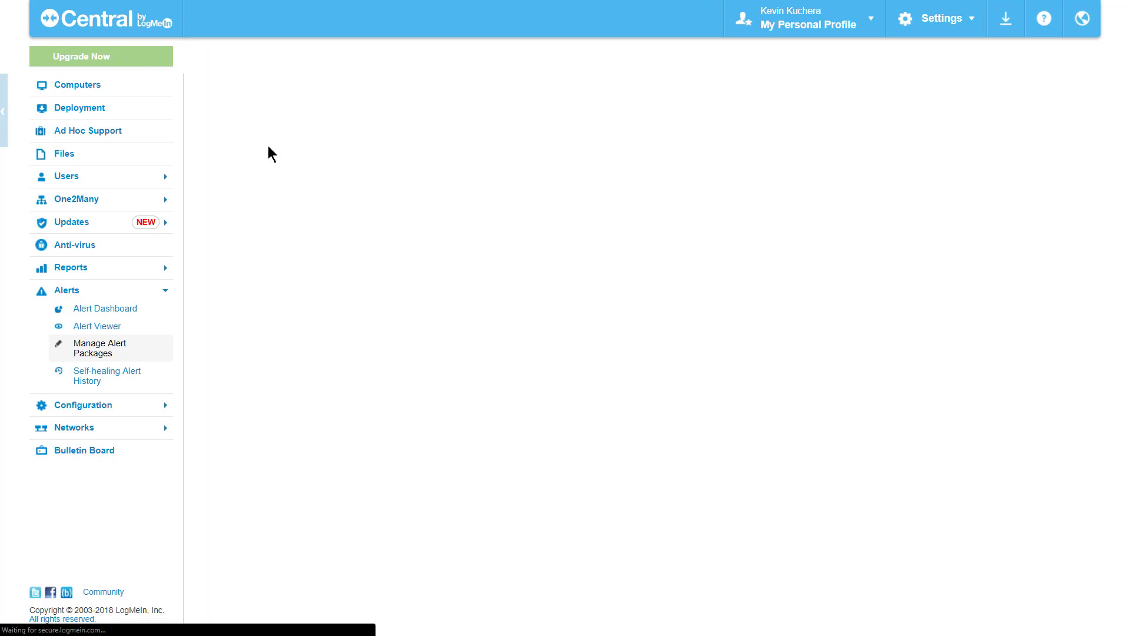
Export the Standard Server Alert package as XML and return to the package list
left_click(99, 348)
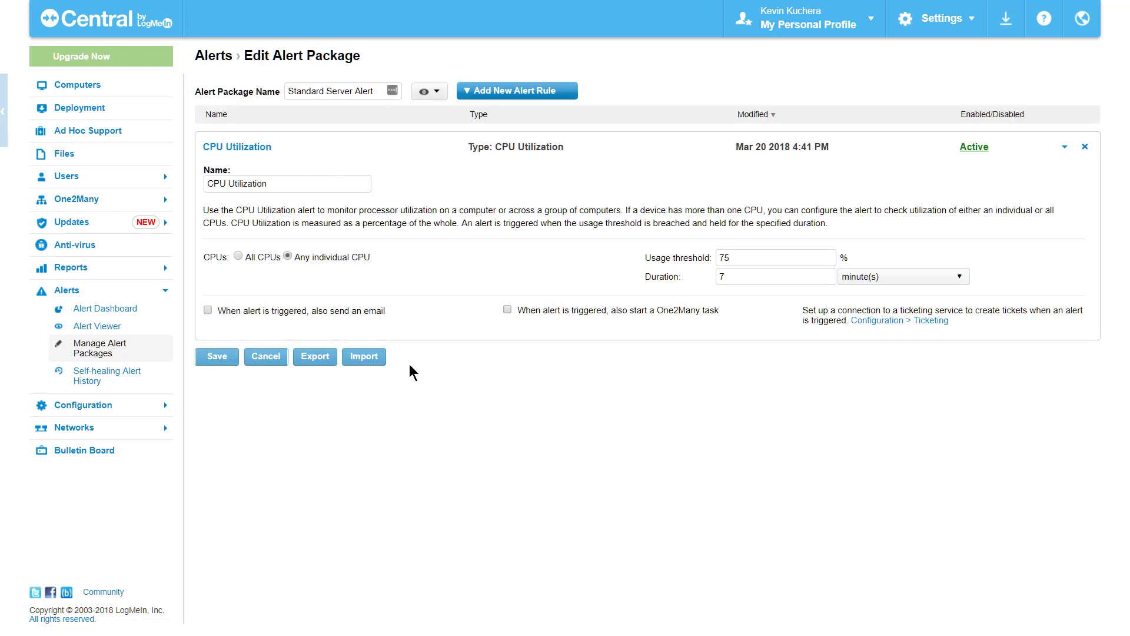
mouse_move(418, 400)
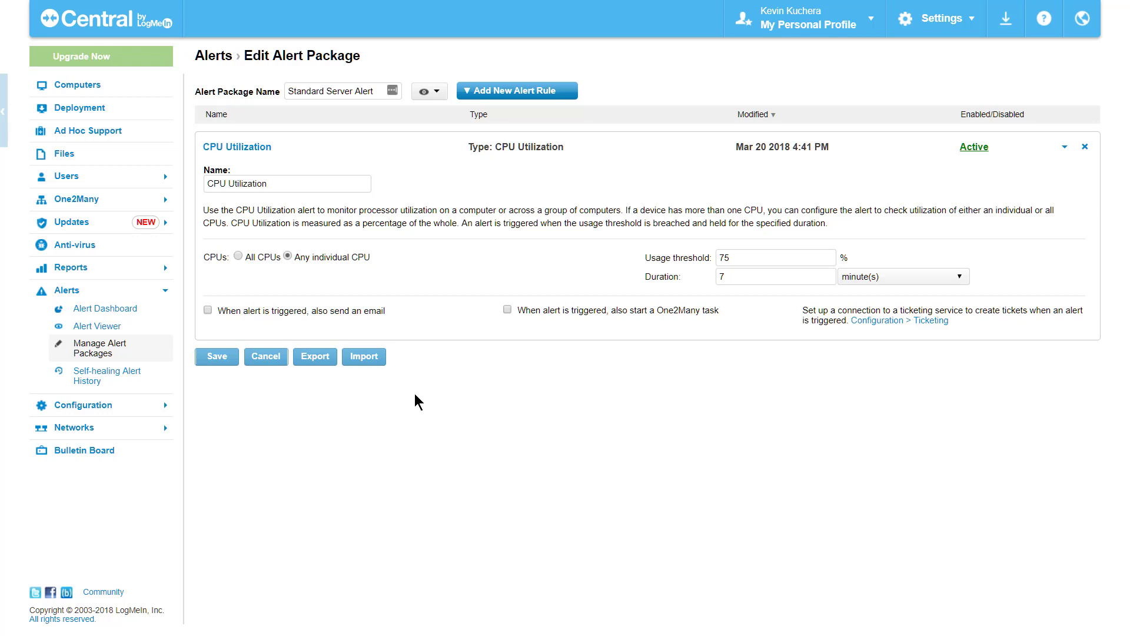
left_click(314, 356)
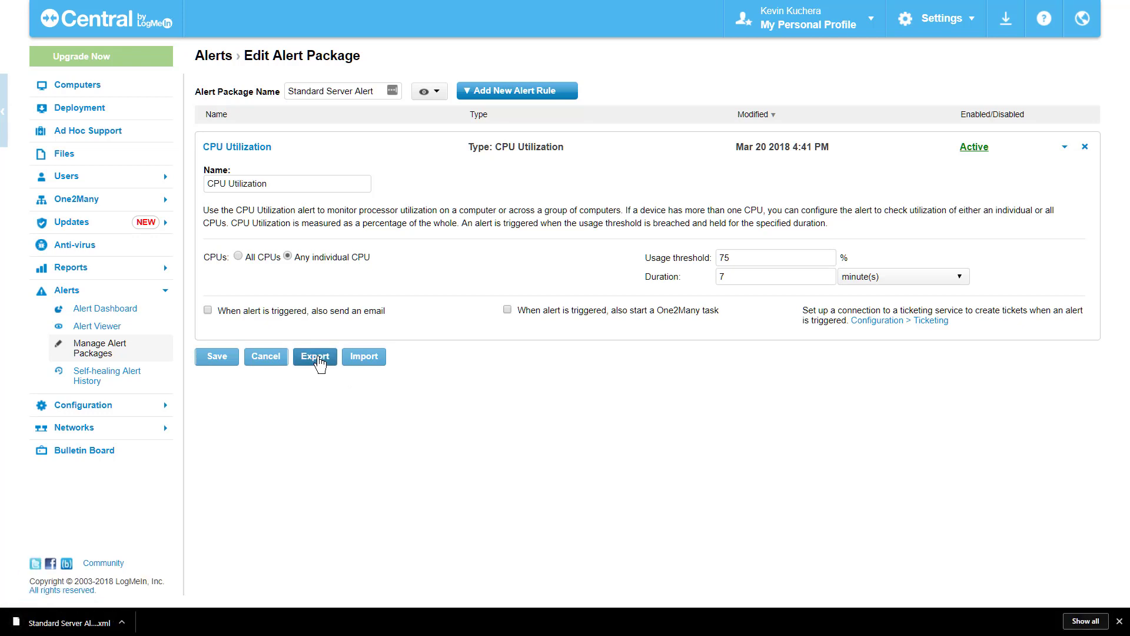
mouse_move(102, 347)
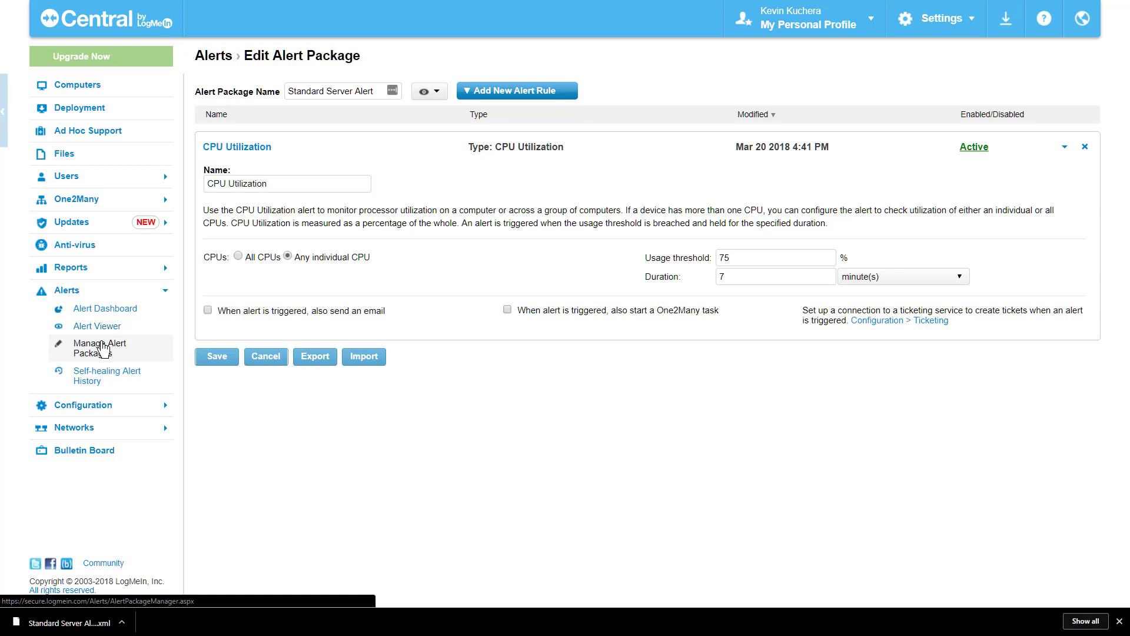
left_click(99, 348)
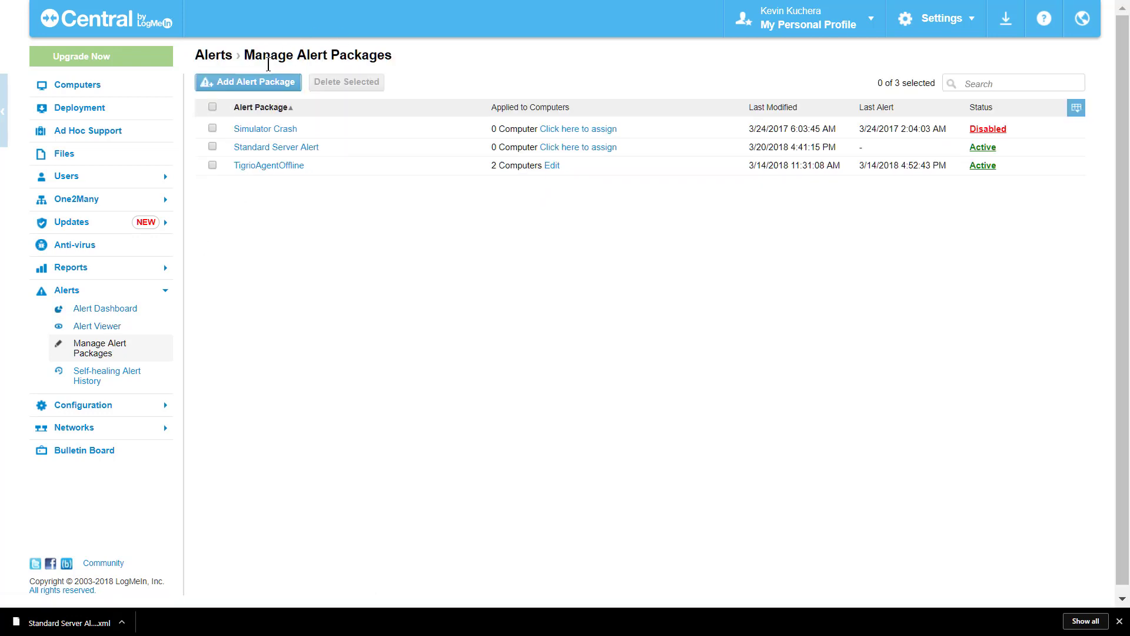
Import the exported XML into a new package, bringing in the CPU Utilization rule at 75% for 7 minutes
left_click(249, 81)
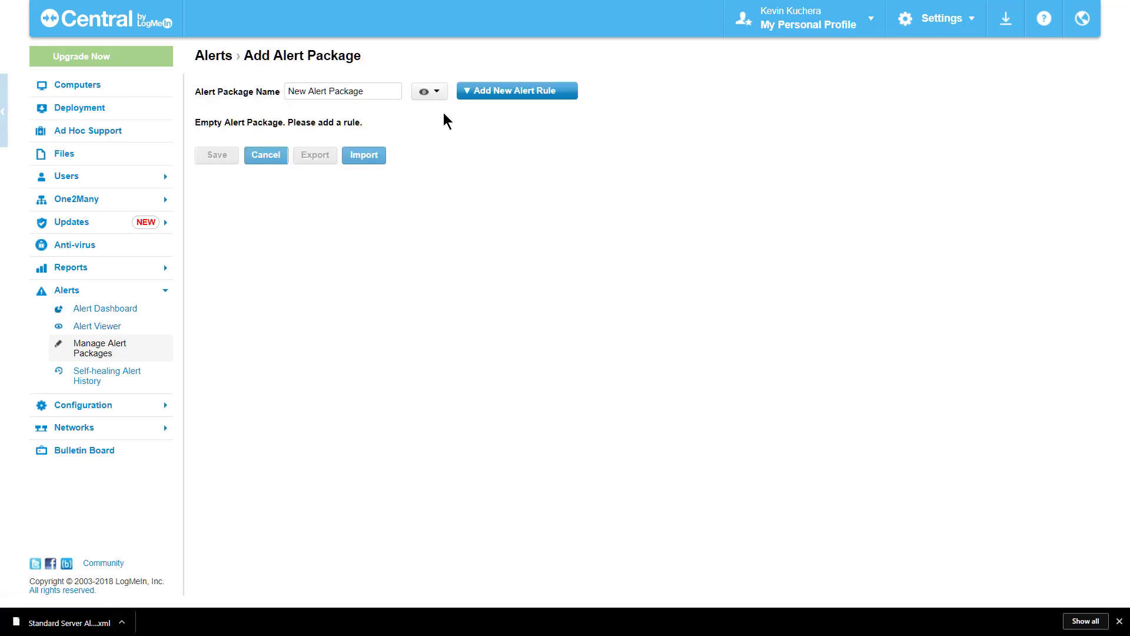
left_click(364, 155)
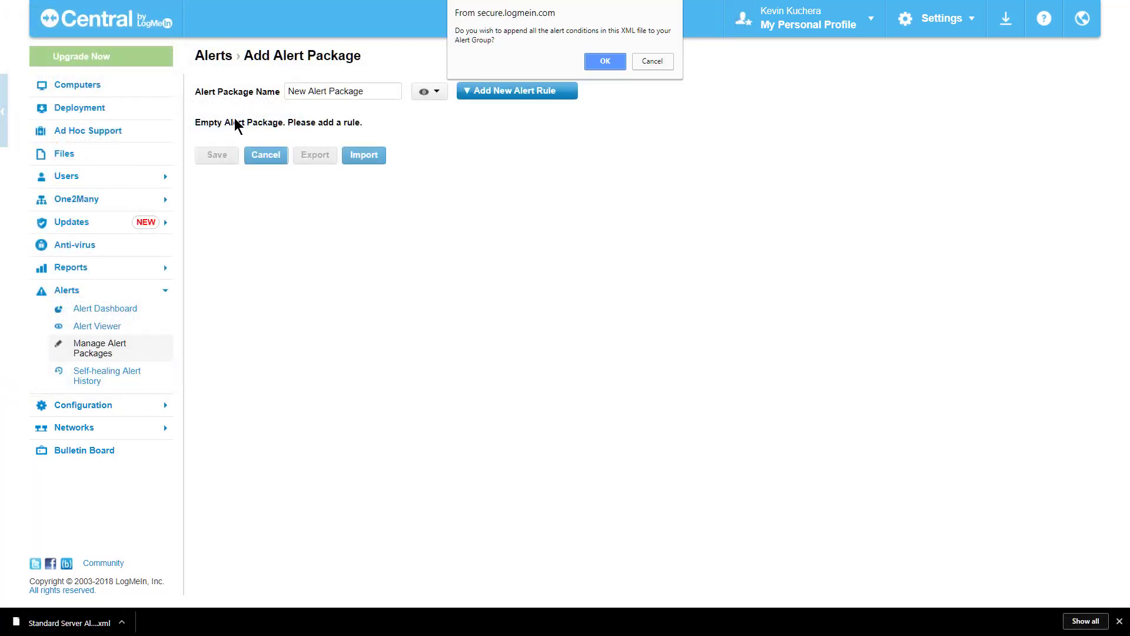
left_click(604, 62)
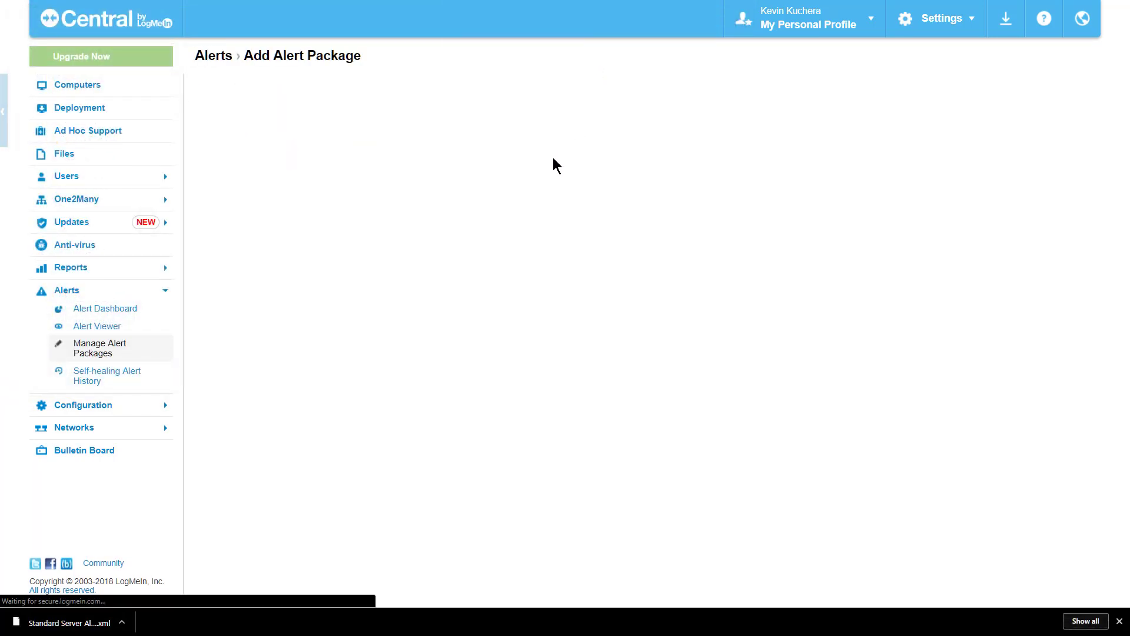
left_click(514, 91)
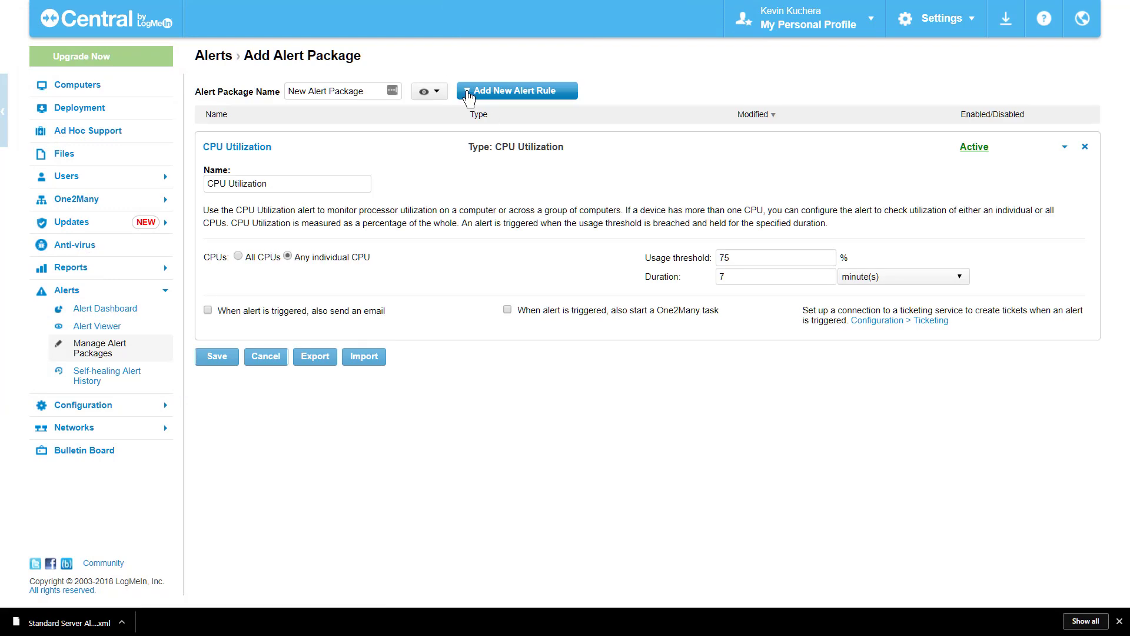
Add a Service rule beside CPU Utilization and save as New Alert Package
left_click(516, 90)
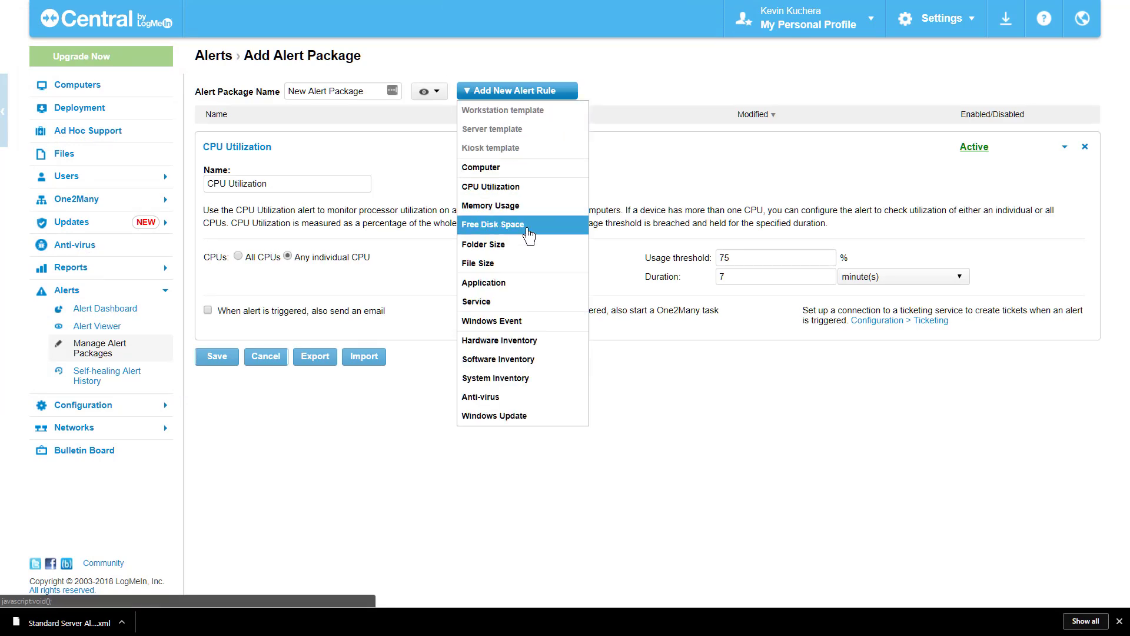
mouse_move(510, 304)
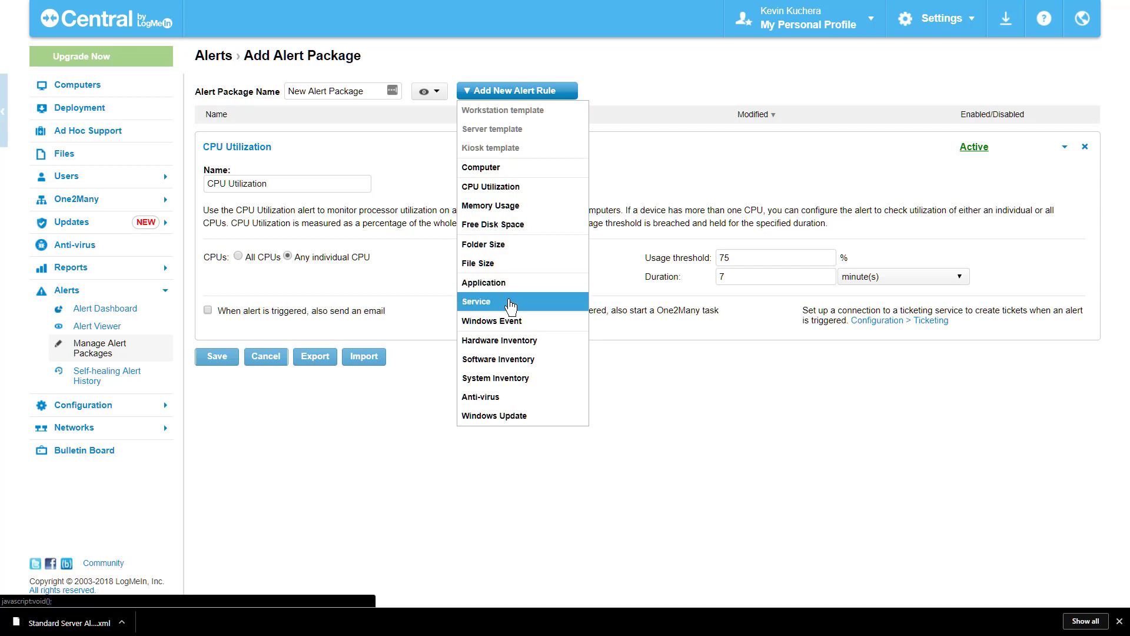
left_click(476, 302)
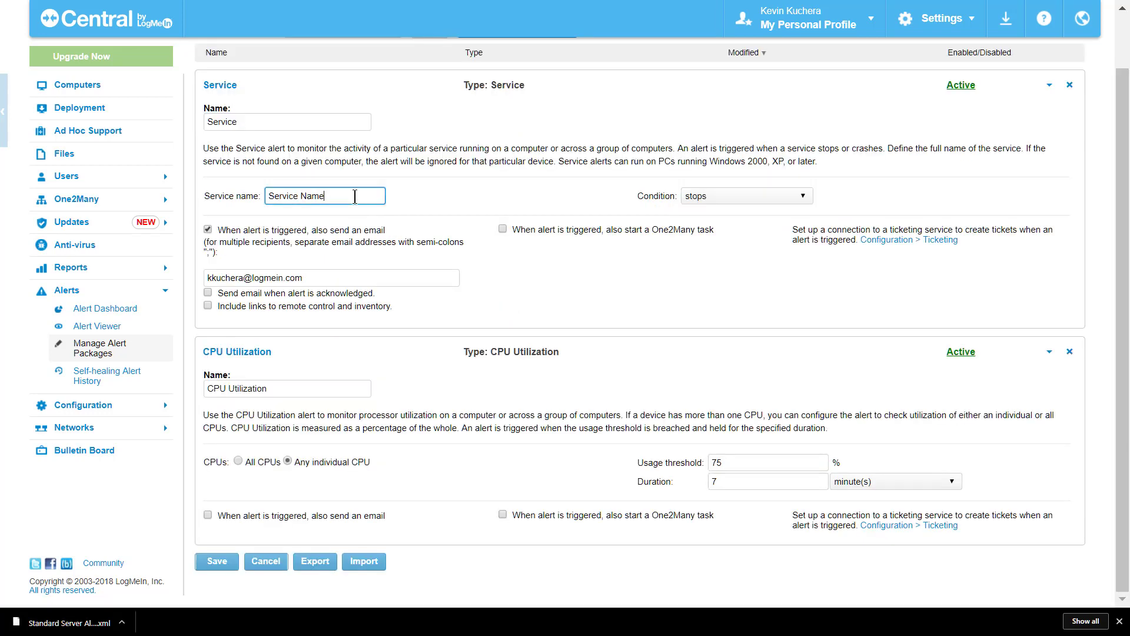
mouse_move(483, 255)
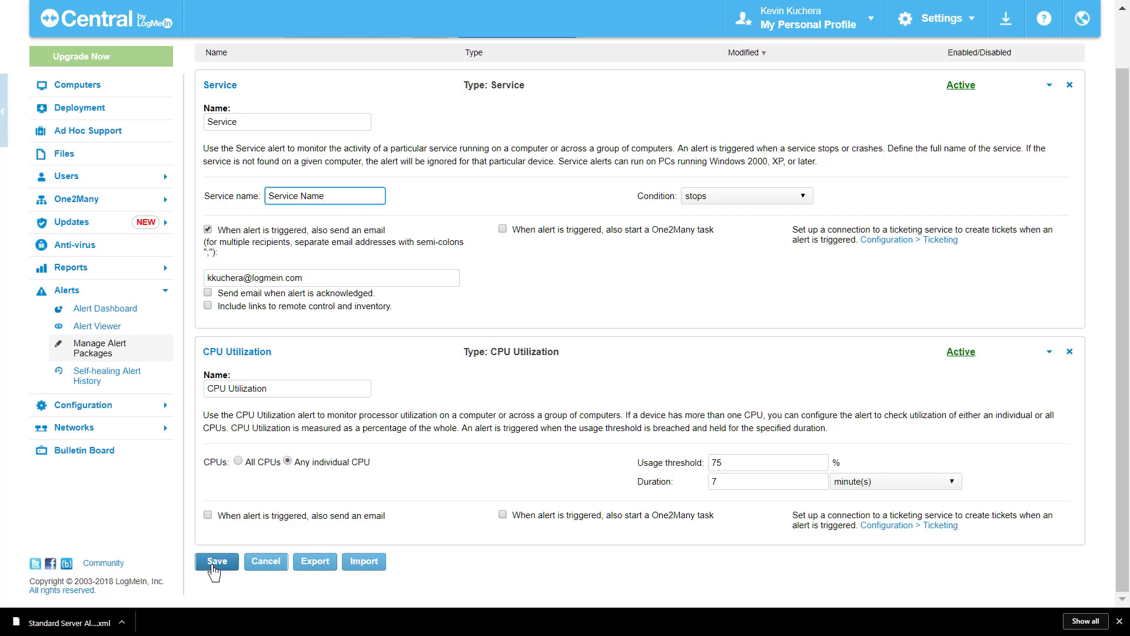
left_click(216, 560)
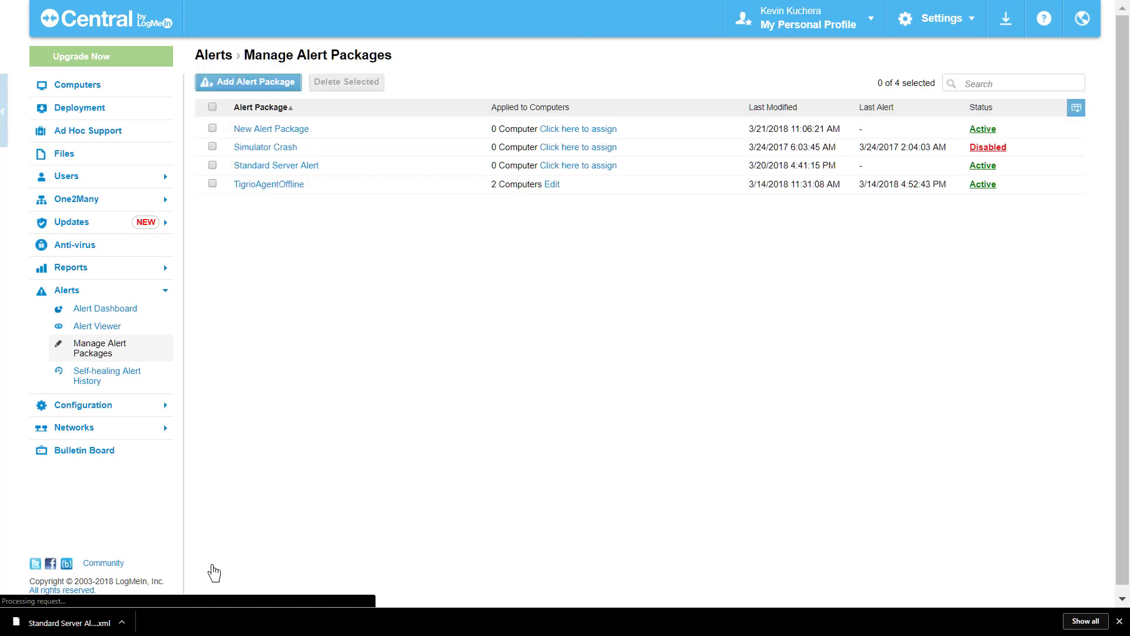
mouse_move(294, 139)
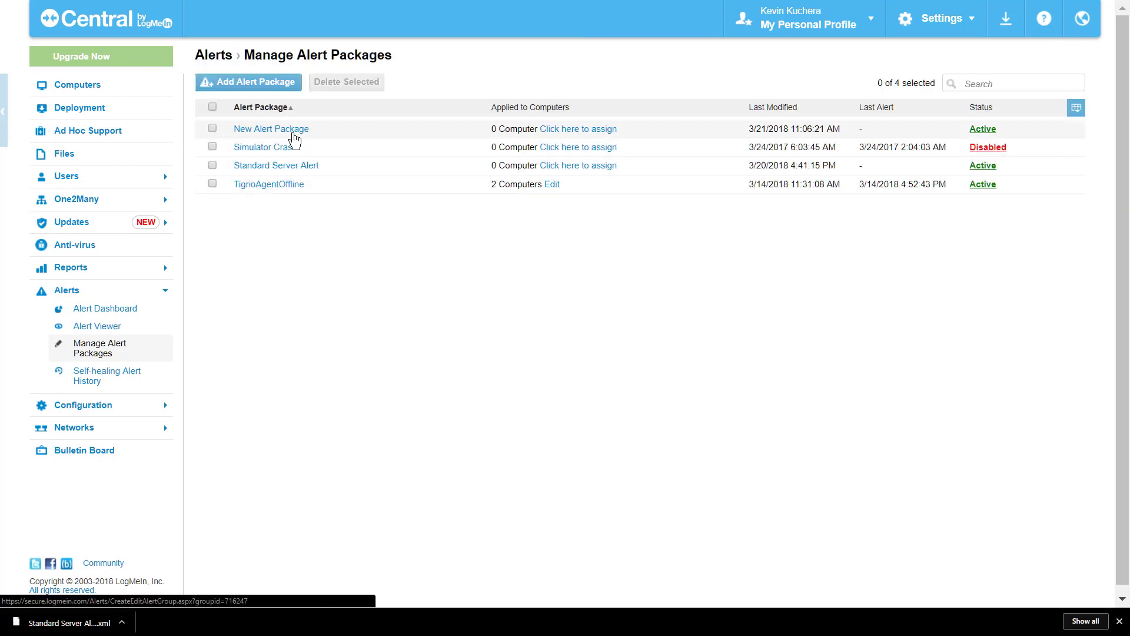
Assign New Alert Package to the CENTCOM computer and save
left_click(577, 128)
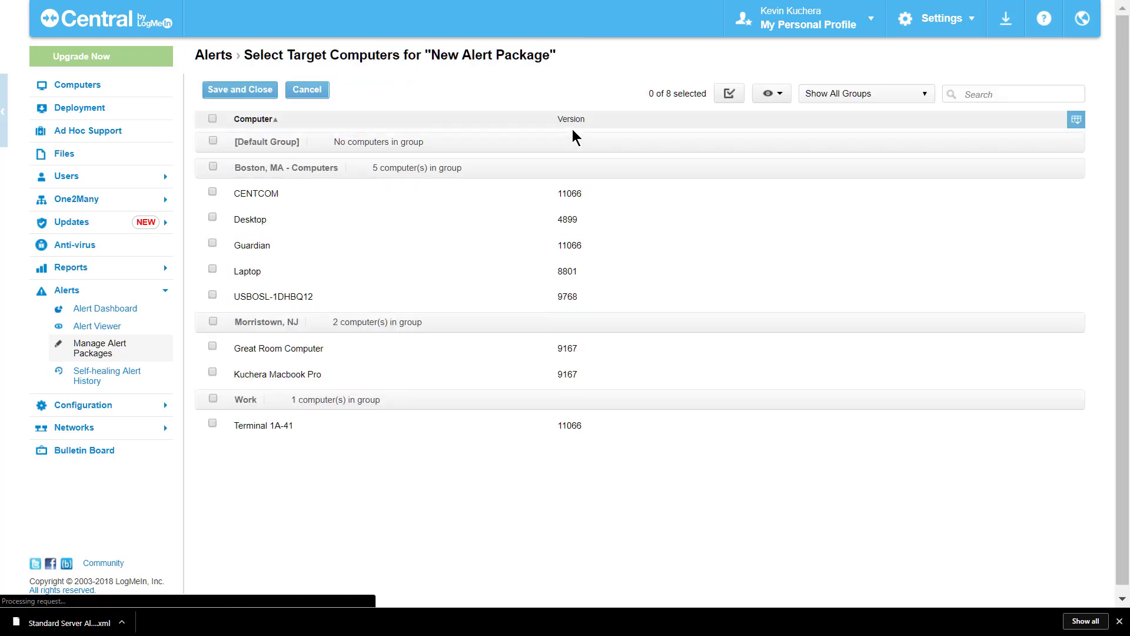
mouse_move(213, 196)
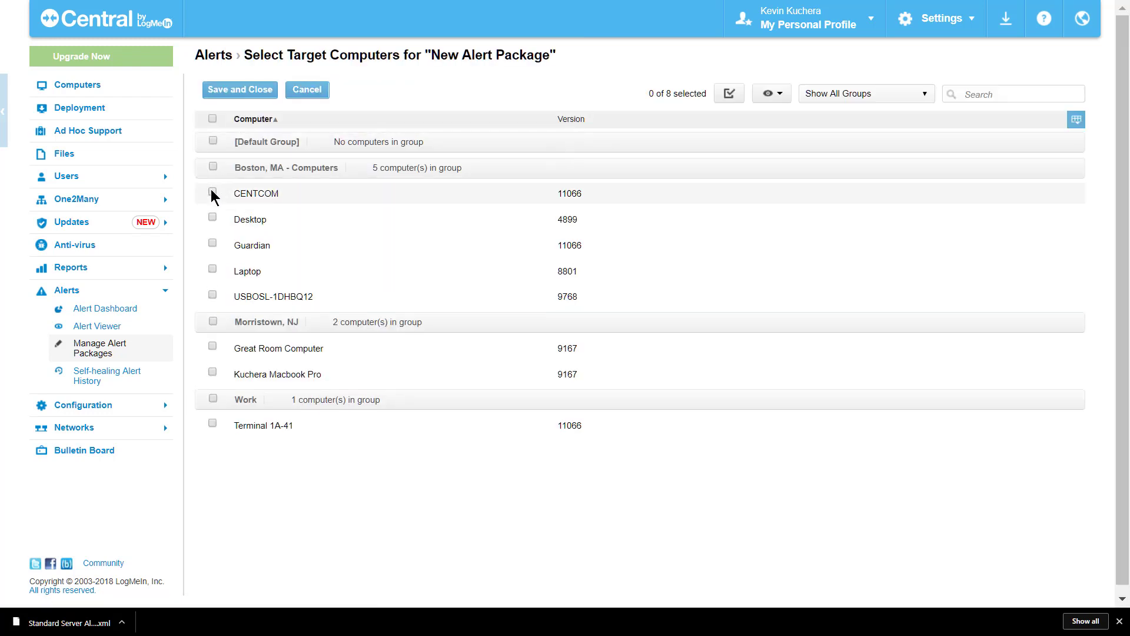
left_click(212, 193)
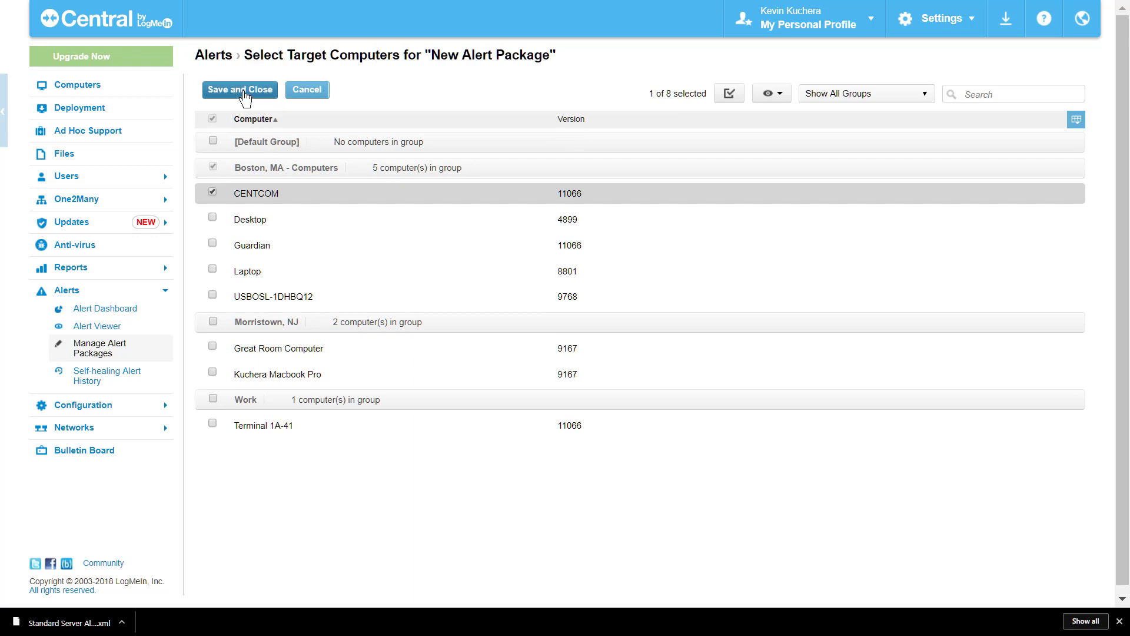
left_click(239, 90)
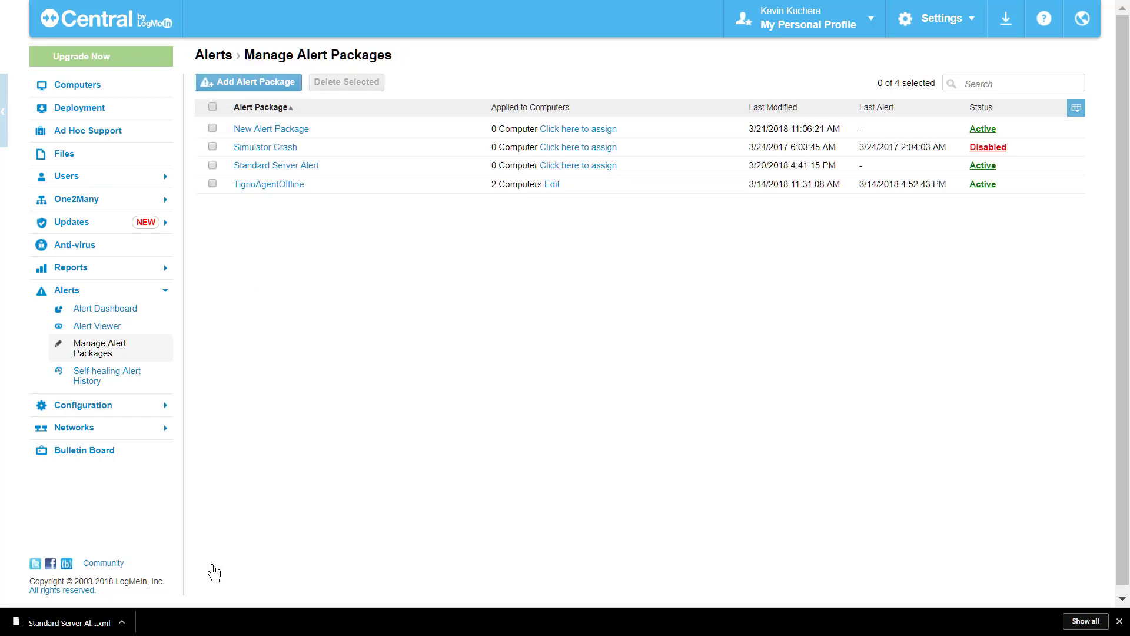